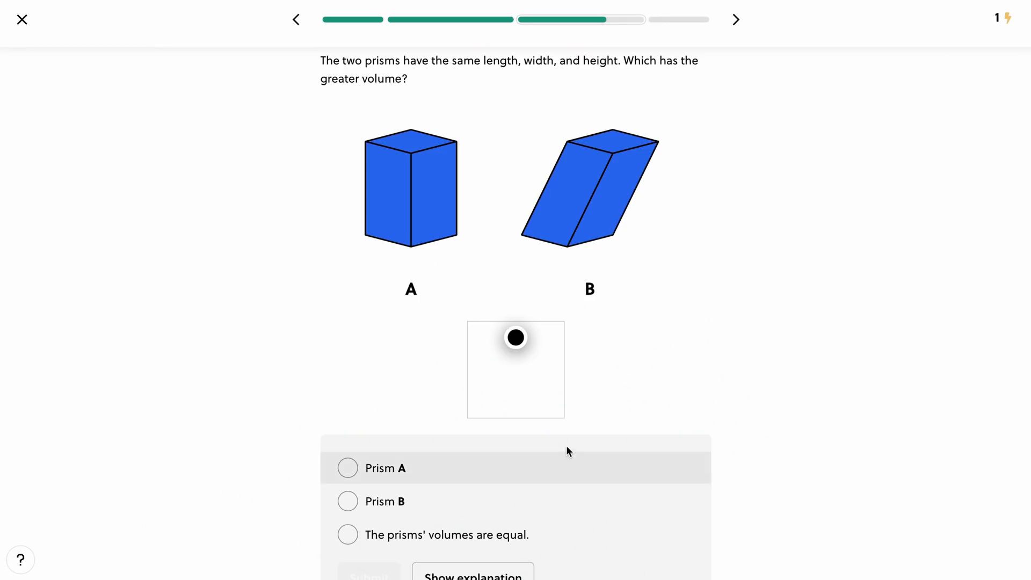
- Answer the prism volume question with Prism B and reveal the explanation
{"action": "left_click_drag", "start_coordinate": [515, 338], "coordinate": [478, 396]}
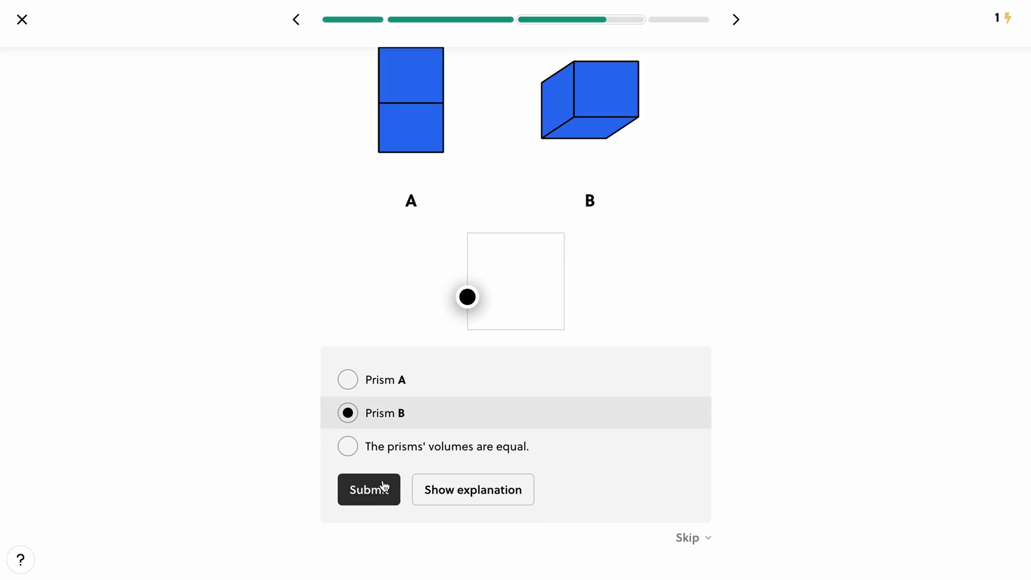
{"action": "left_click", "coordinate": [368, 490]}
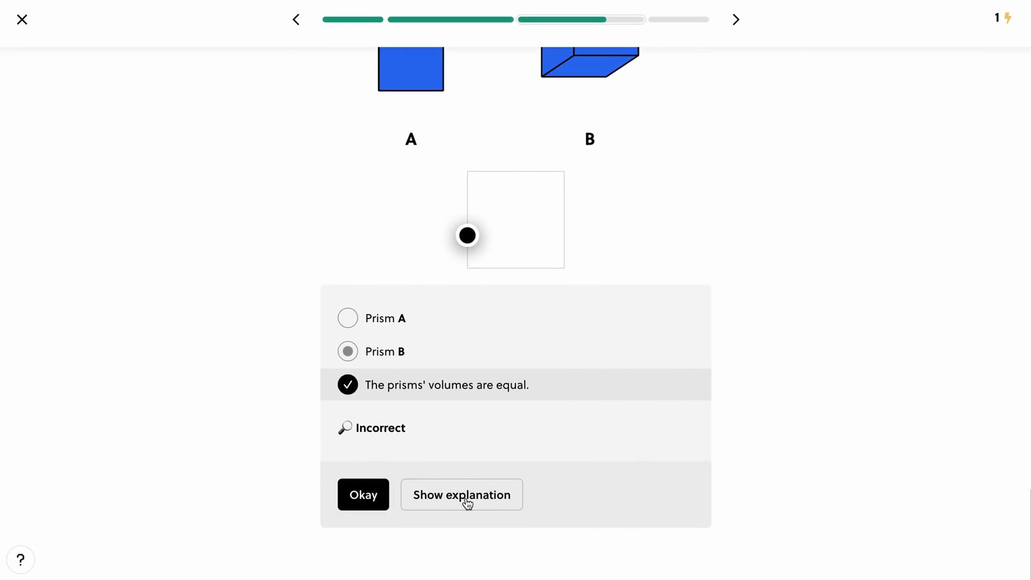
{"action": "left_click", "coordinate": [462, 494]}
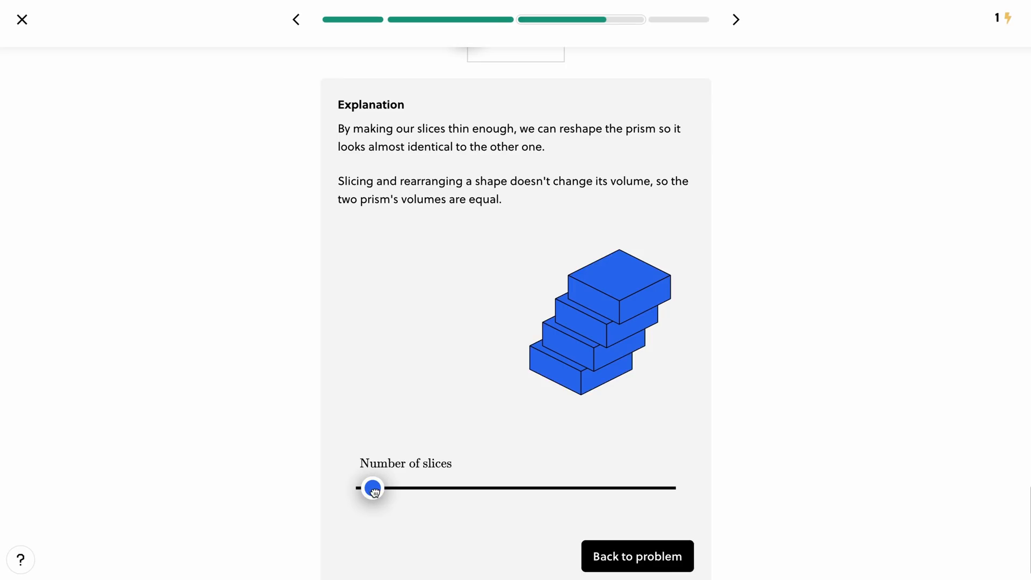
- Raise the Number of slices slider until the prism is cut into very thin layers
{"action": "left_click_drag", "start_coordinate": [372, 488], "coordinate": [476, 487]}
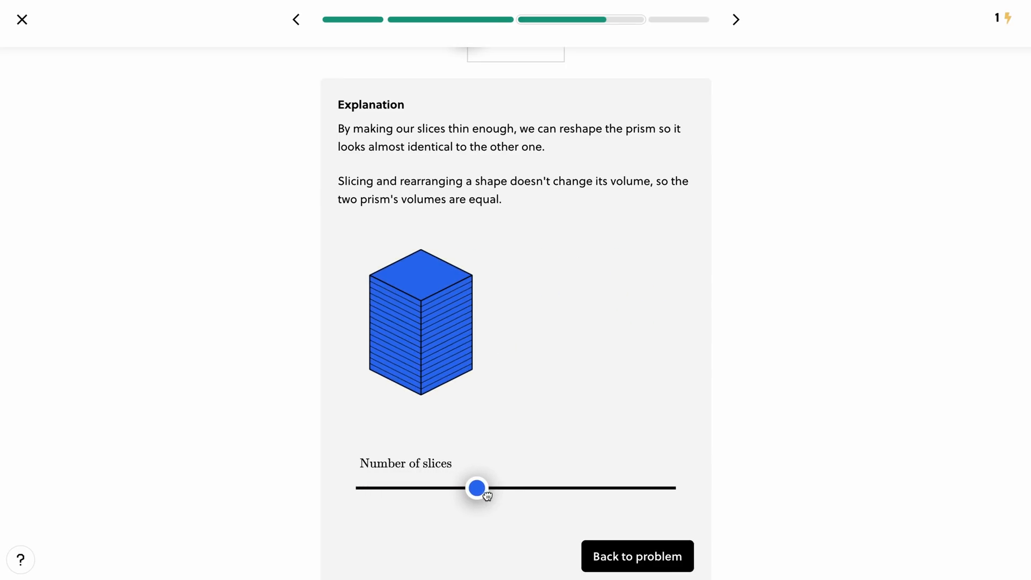
{"action": "left_click_drag", "start_coordinate": [477, 488], "coordinate": [630, 488]}
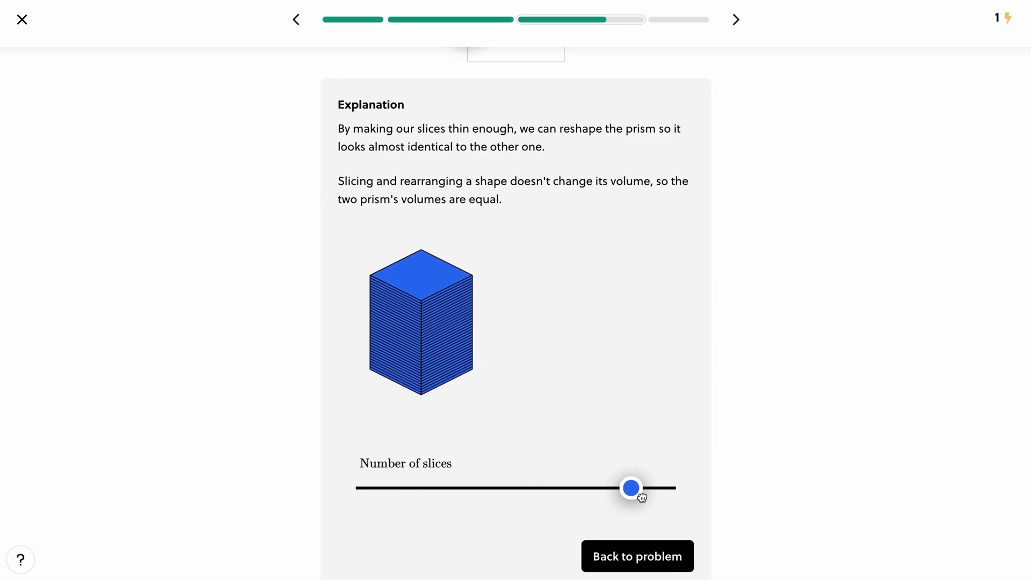
{"action": "left_click_drag", "start_coordinate": [630, 487], "coordinate": [676, 488]}
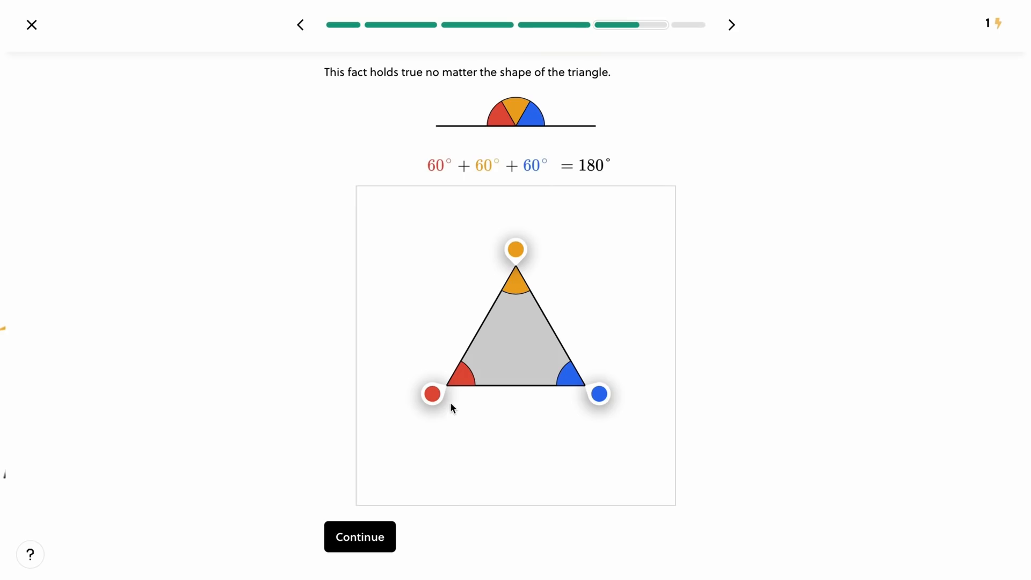
- Drag the triangle's vertex handles into new shapes whose angles still total 180°
{"action": "left_click_drag", "start_coordinate": [431, 392], "coordinate": [384, 459]}
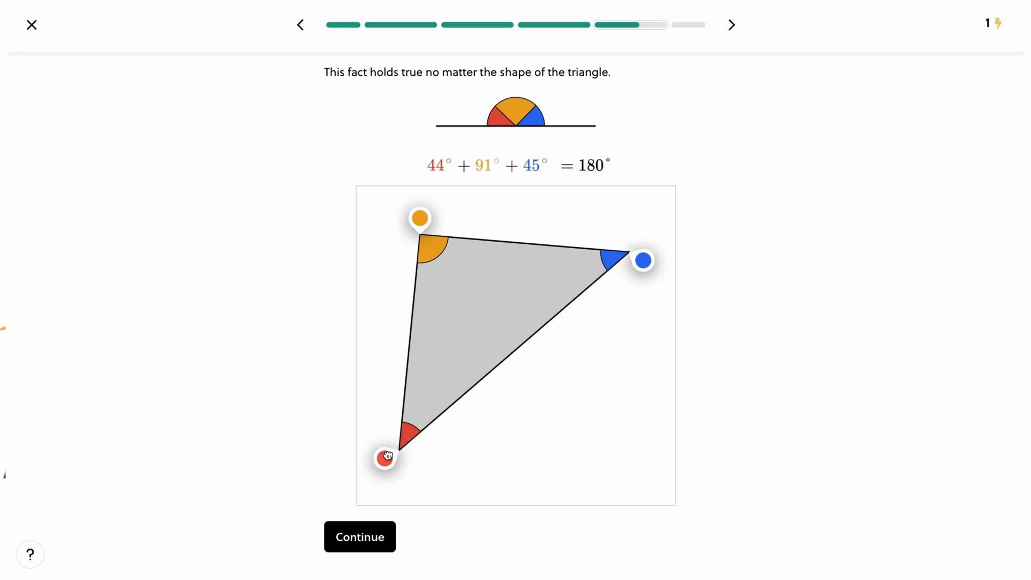
{"action": "left_click_drag", "start_coordinate": [384, 458], "coordinate": [588, 477]}
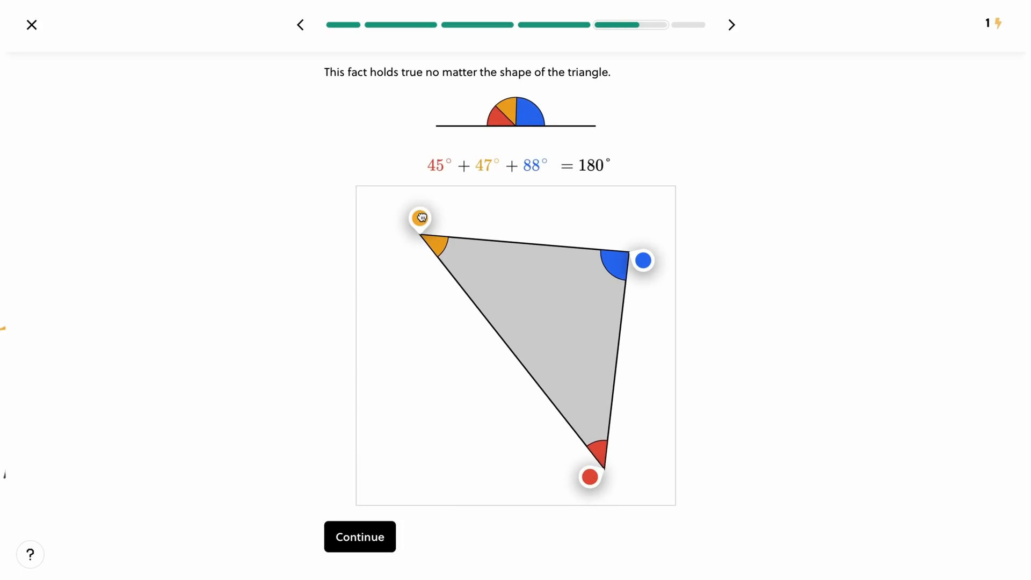
{"action": "left_click_drag", "start_coordinate": [421, 217], "coordinate": [391, 385]}
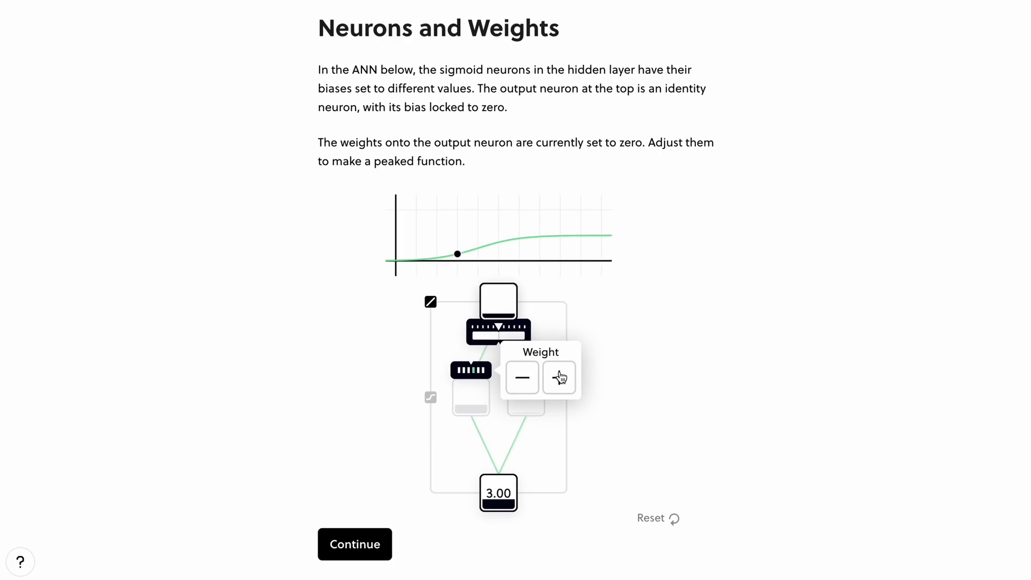
- Adjust both hidden-neuron output weights so the graph forms a peaked curve
{"action": "left_click", "coordinate": [558, 377]}
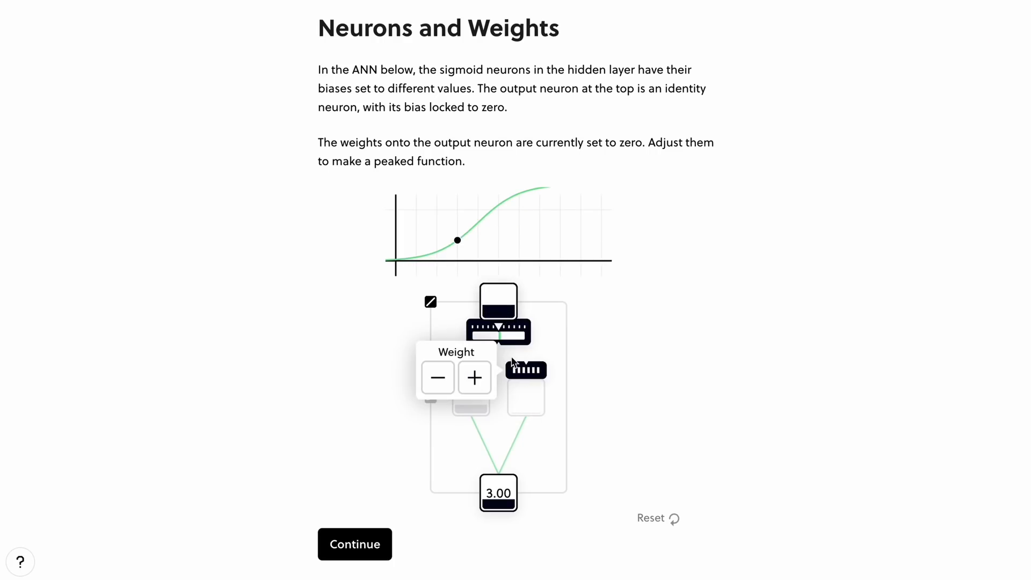
{"action": "left_click", "coordinate": [473, 377]}
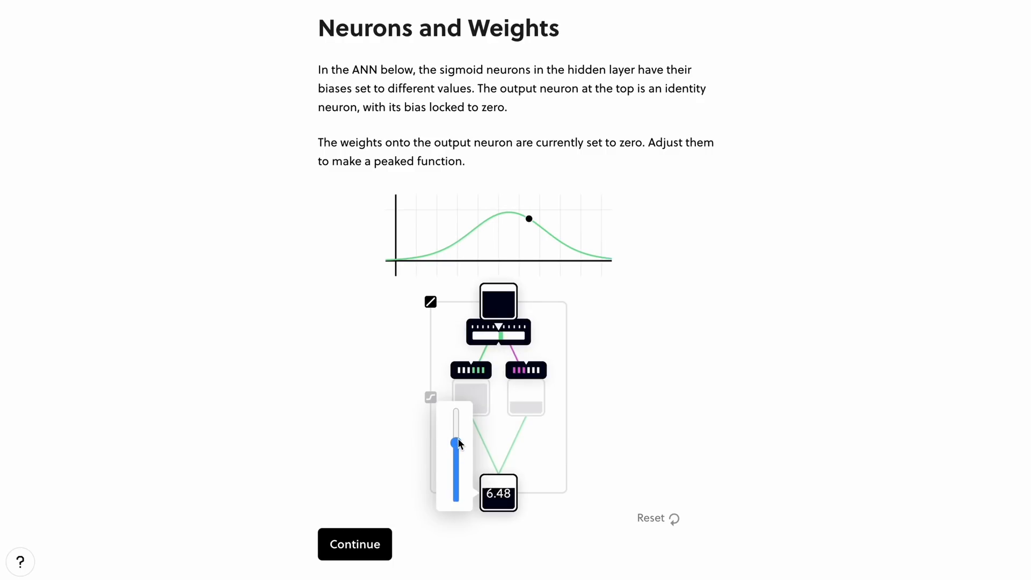
{"action": "left_click_drag", "start_coordinate": [457, 443], "coordinate": [457, 486]}
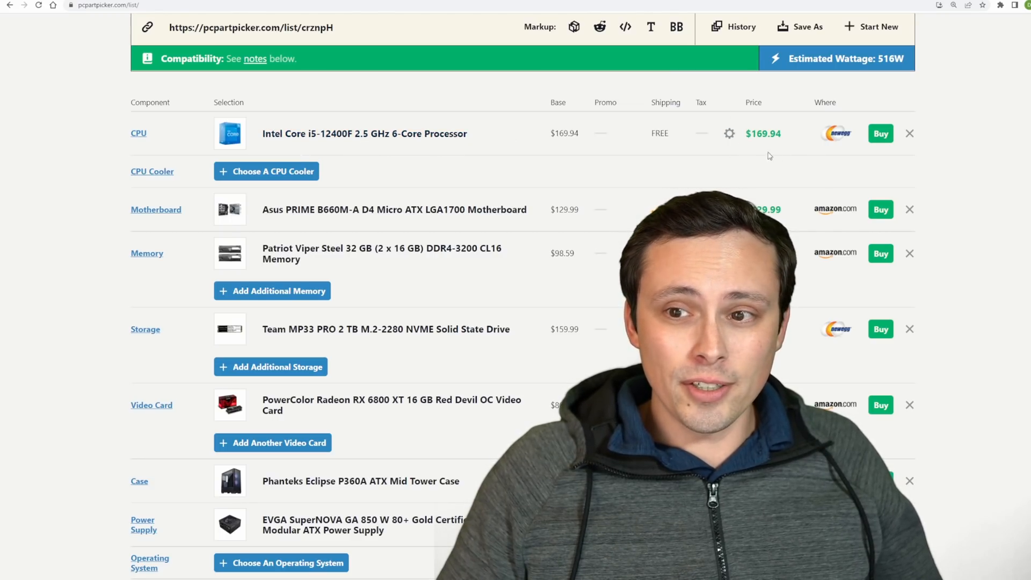
{"action": "scroll", "scroll_direction": "down", "scroll_amount": 3}
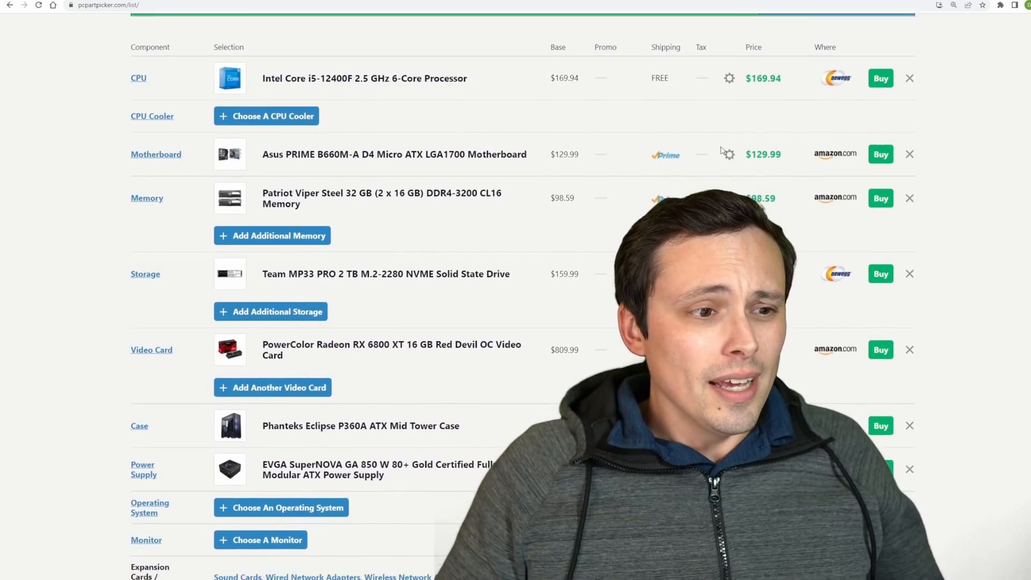
{"action": "scroll", "scroll_direction": "down", "scroll_amount": 3}
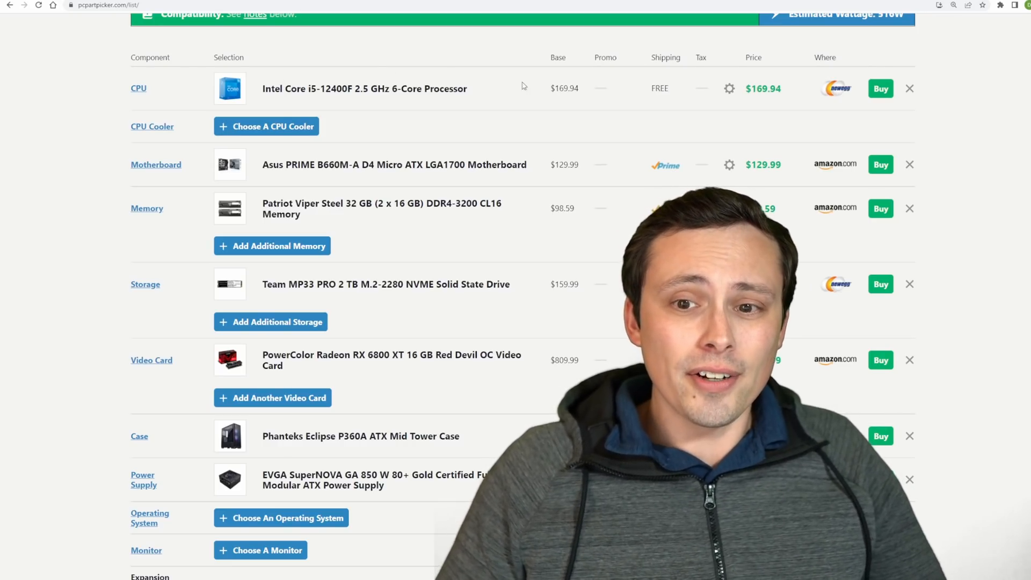
{"action": "double_click", "coordinate": [563, 165]}
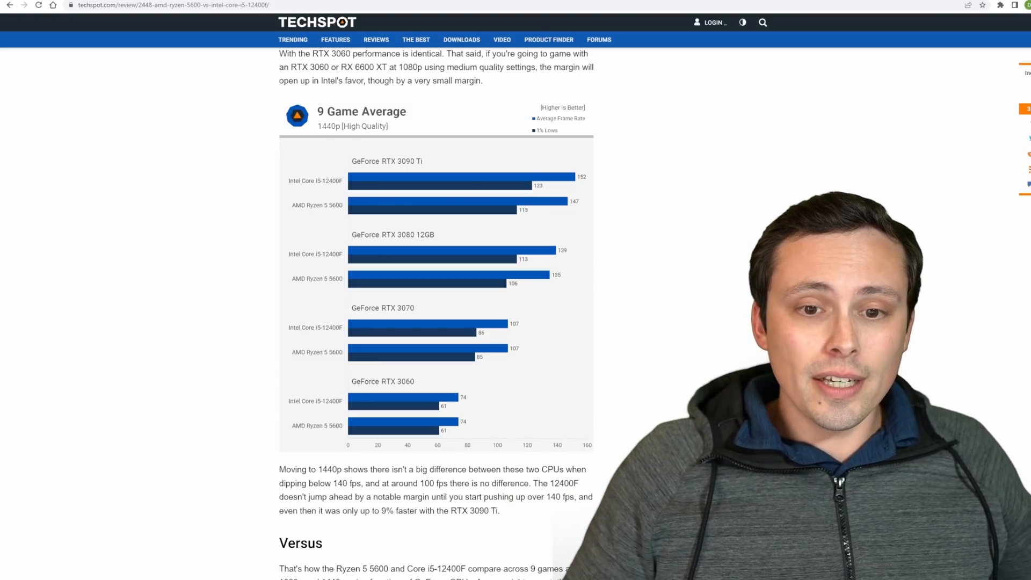
- Scroll to the 1440p 9 Game Average chart comparing the i5-12400F and Ryzen 5 5600
{"action": "scroll", "scroll_direction": "down", "scroll_amount": 3}
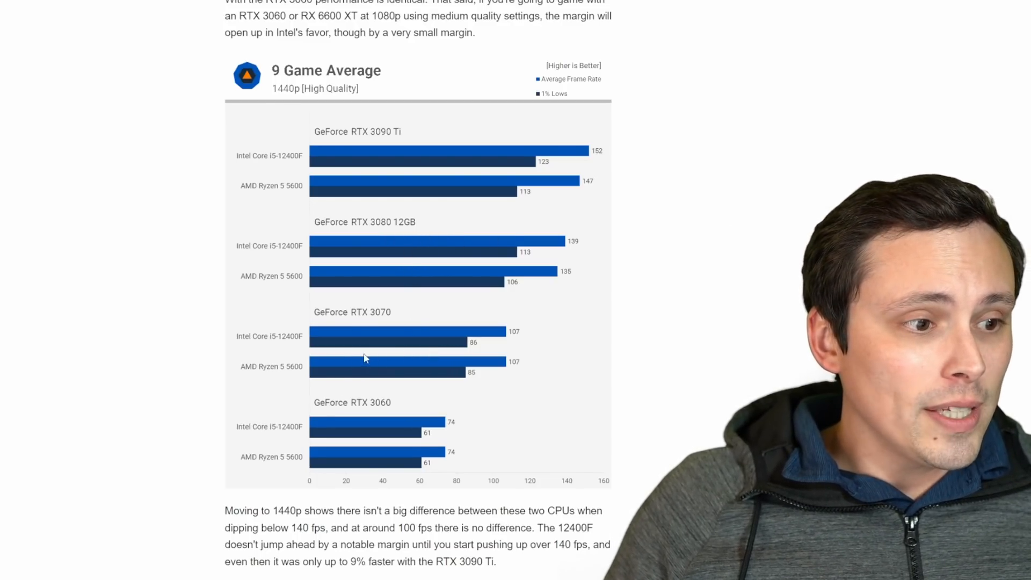
{"action": "mouse_move", "coordinate": [513, 335]}
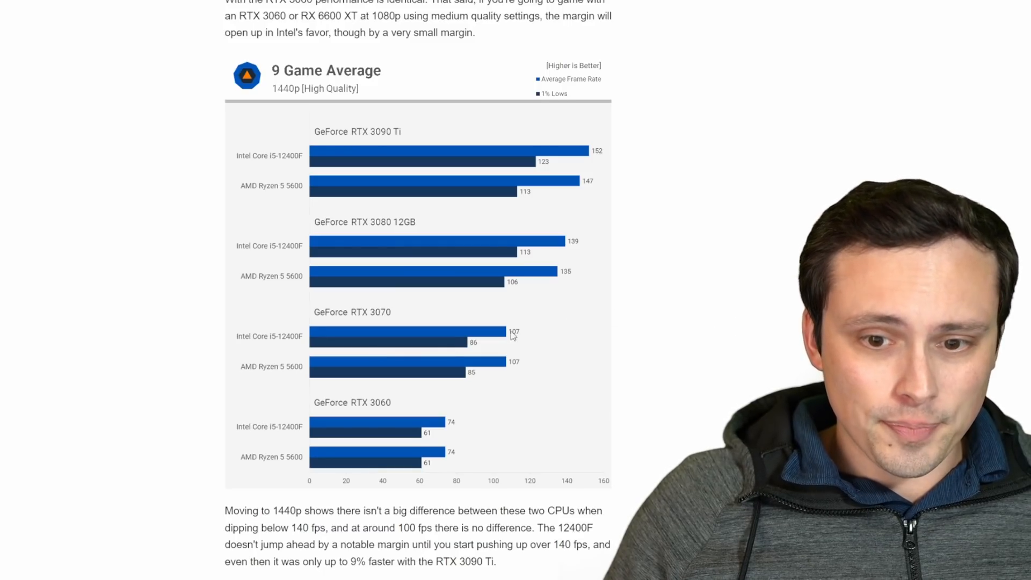
{"action": "mouse_move", "coordinate": [415, 355]}
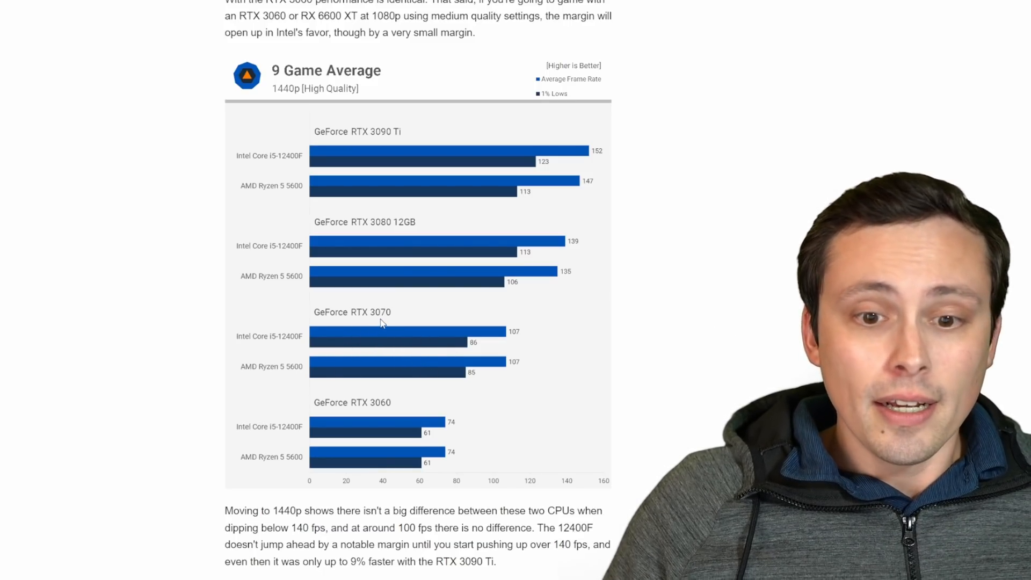
{"action": "mouse_move", "coordinate": [394, 319]}
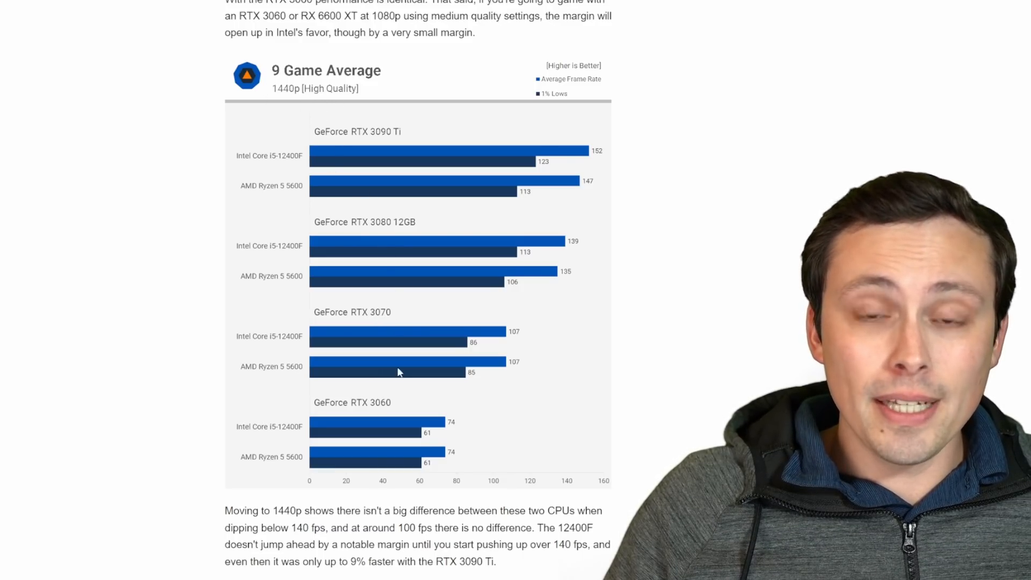
{"action": "mouse_move", "coordinate": [483, 347]}
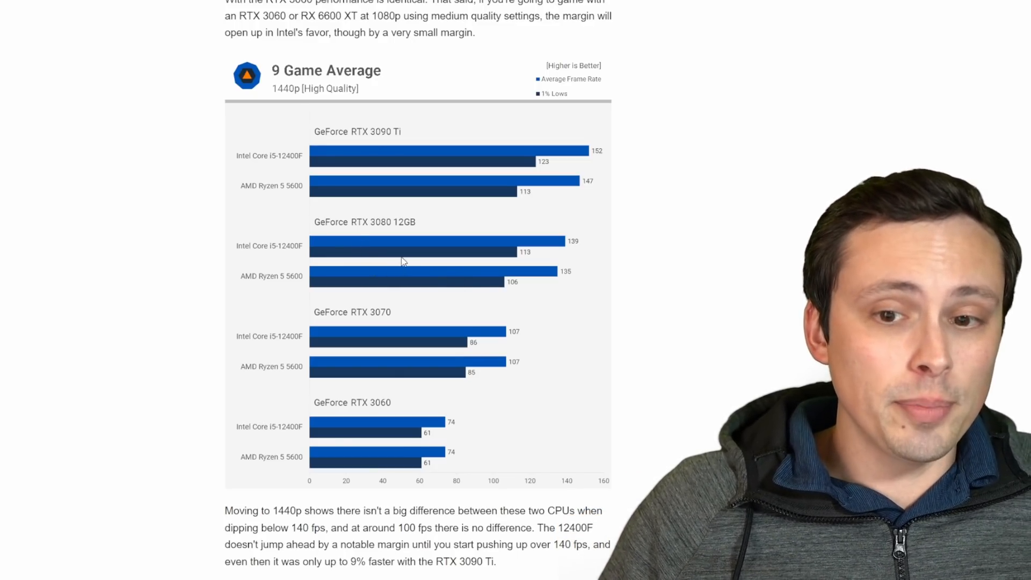
{"action": "mouse_move", "coordinate": [430, 275]}
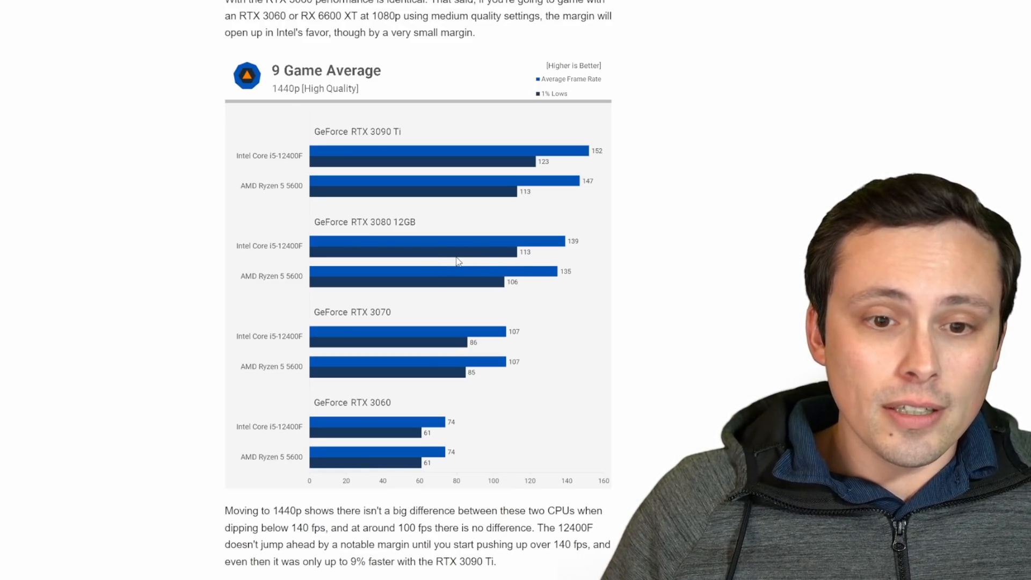
{"action": "mouse_move", "coordinate": [505, 252]}
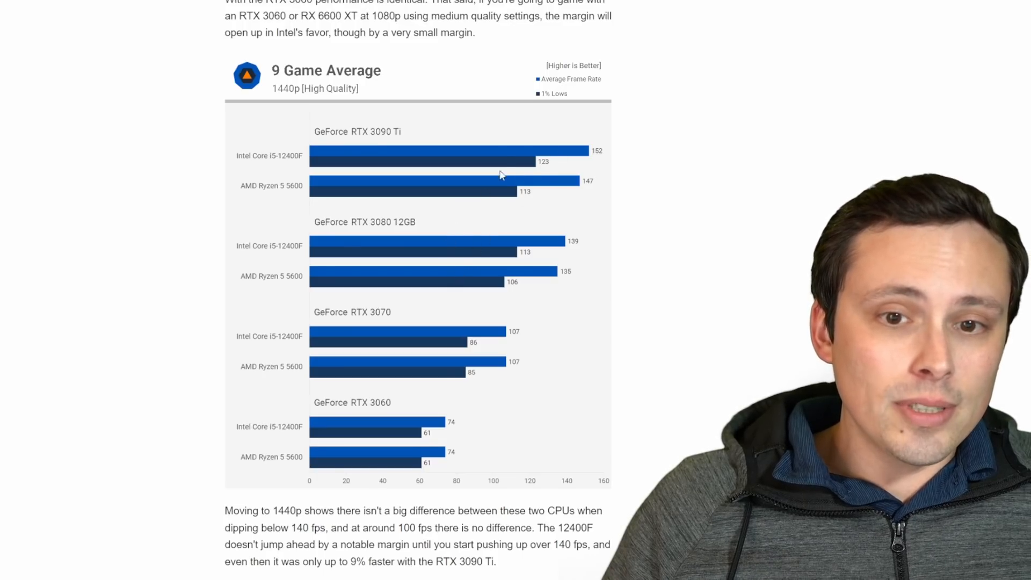
{"action": "mouse_move", "coordinate": [370, 248]}
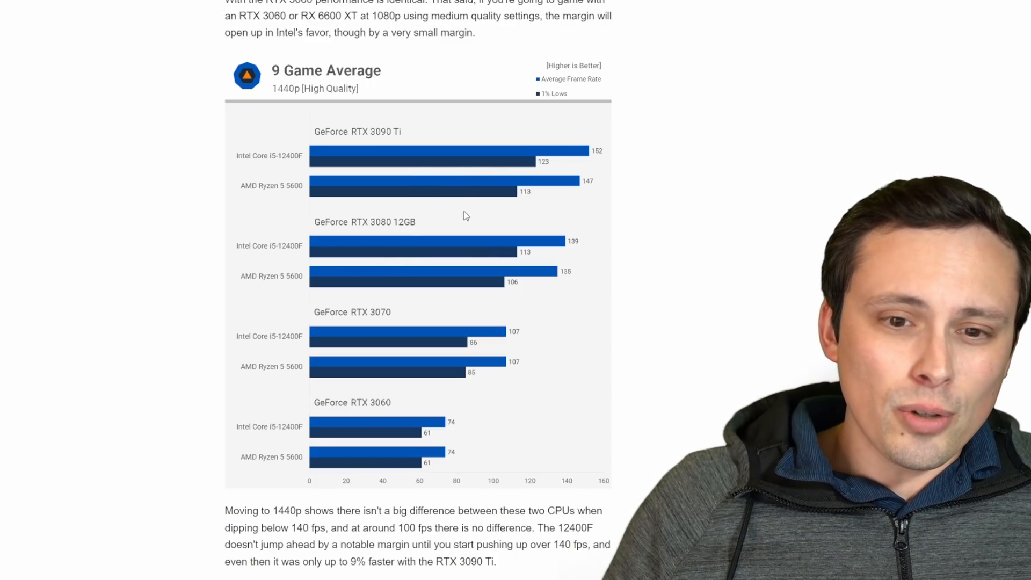
{"action": "mouse_move", "coordinate": [353, 82]}
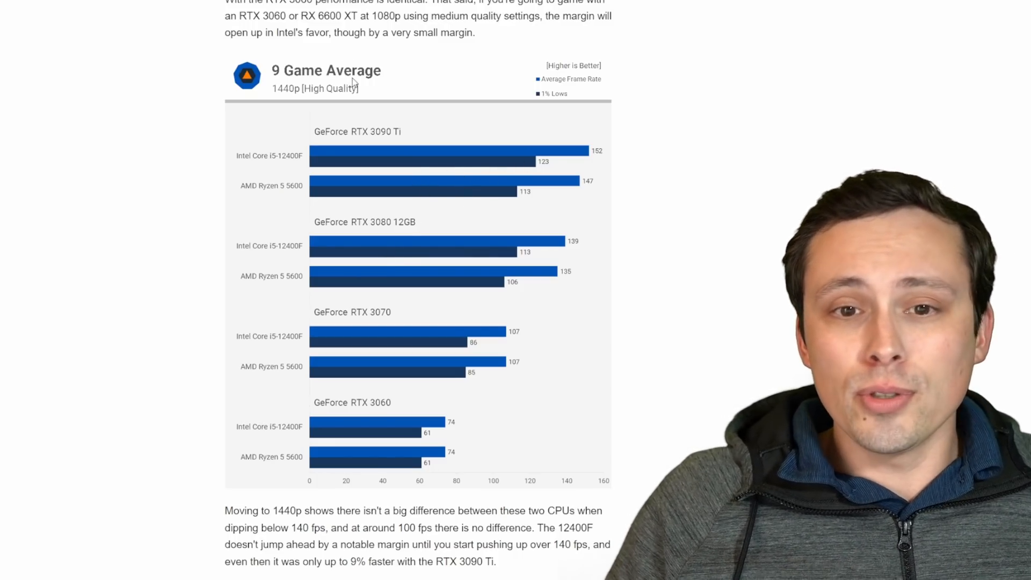
{"action": "scroll", "scroll_direction": "down", "scroll_amount": 3}
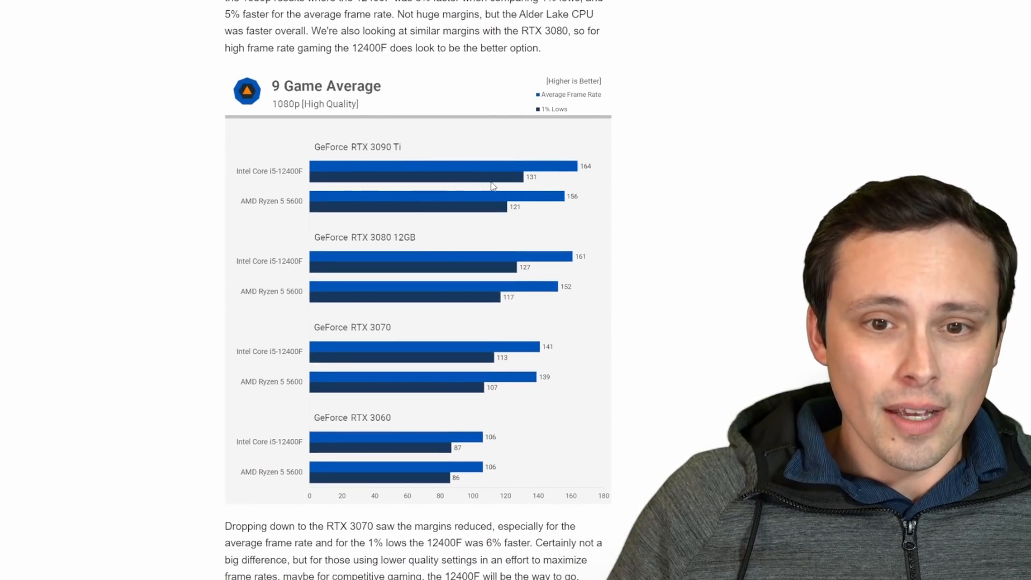
{"action": "mouse_move", "coordinate": [526, 241]}
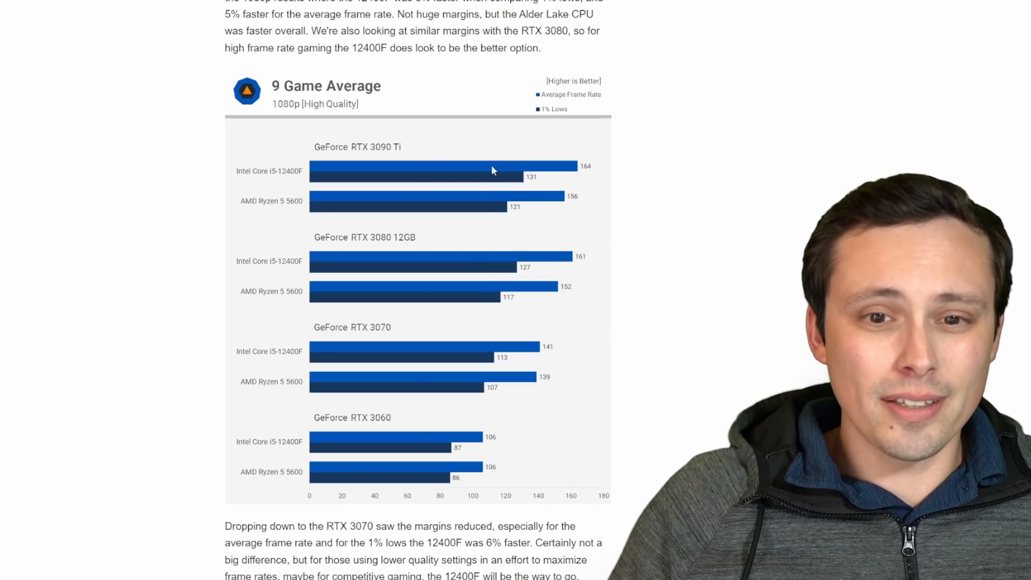
{"action": "mouse_move", "coordinate": [458, 183]}
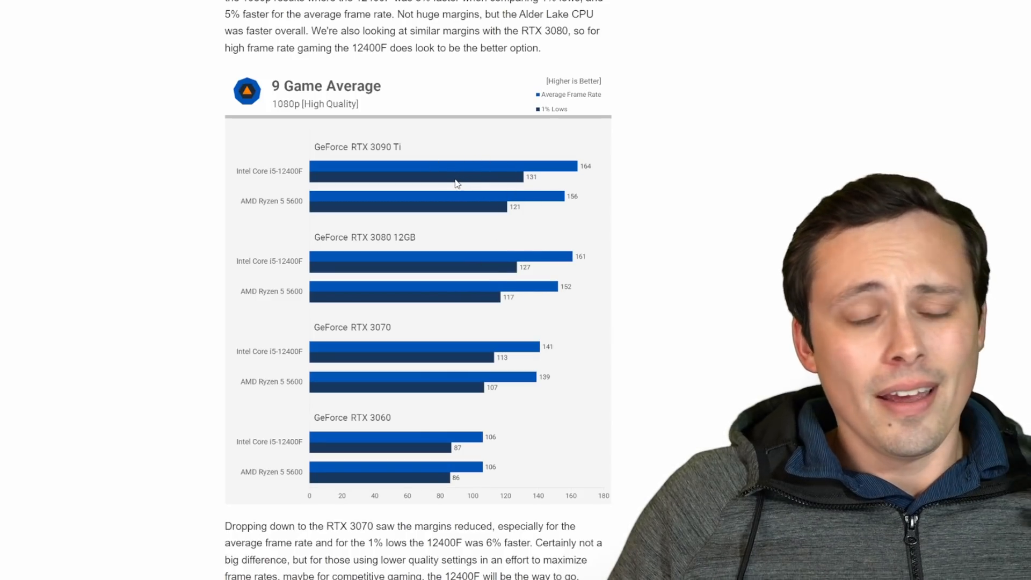
{"action": "scroll", "scroll_direction": "down", "scroll_amount": 3}
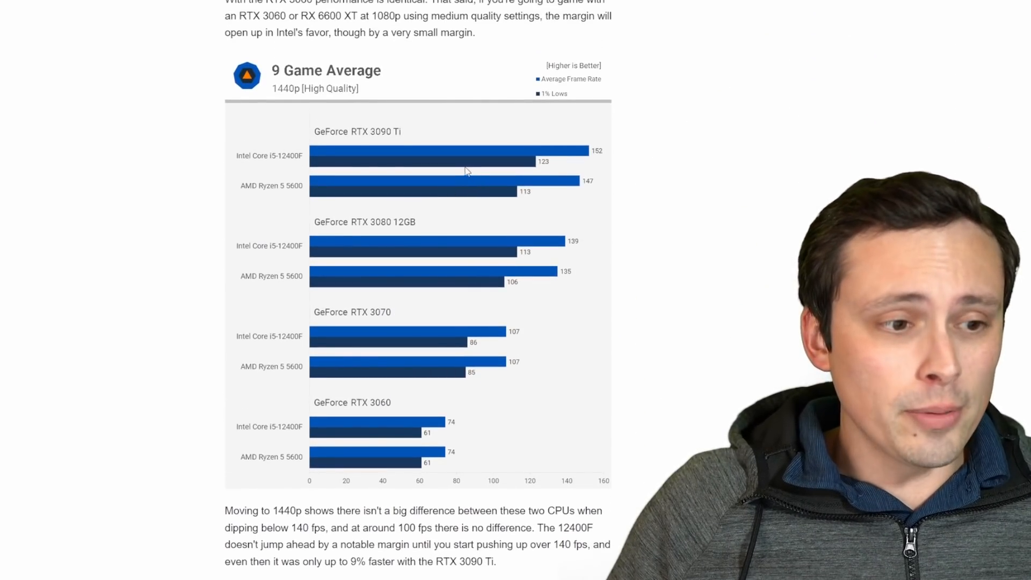
{"action": "mouse_move", "coordinate": [416, 155]}
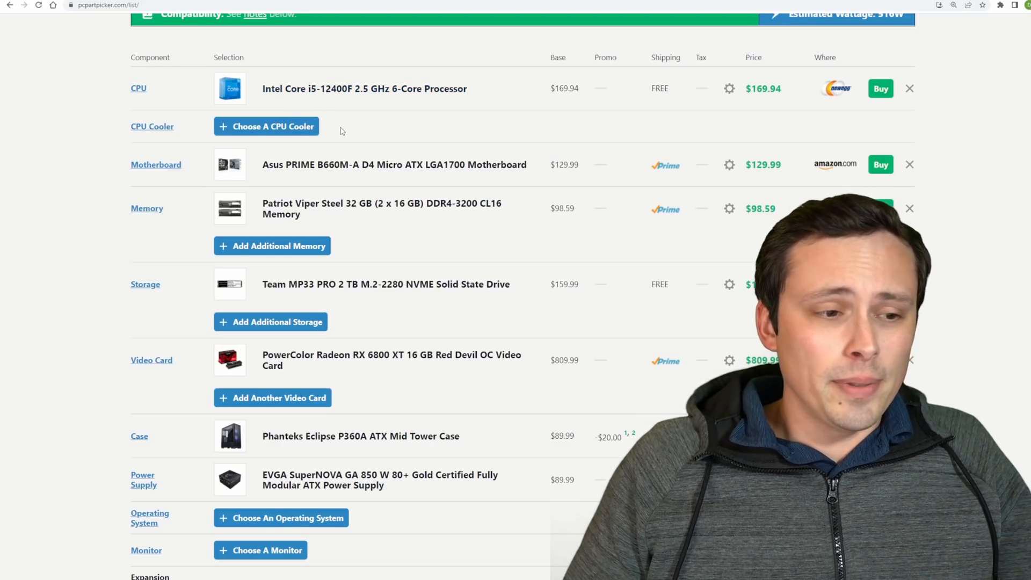
{"action": "mouse_move", "coordinate": [384, 137]}
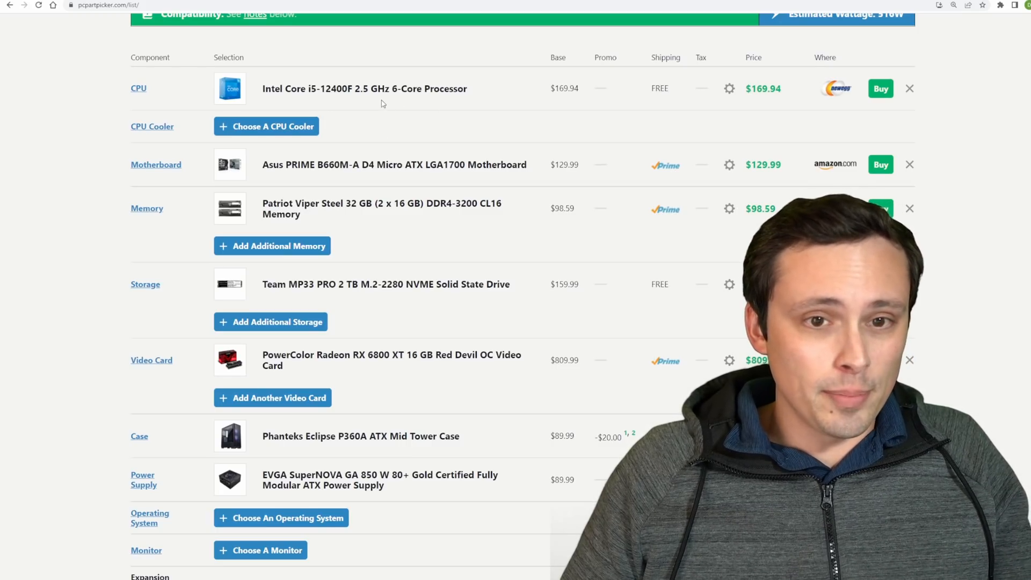
{"action": "mouse_move", "coordinate": [364, 88]}
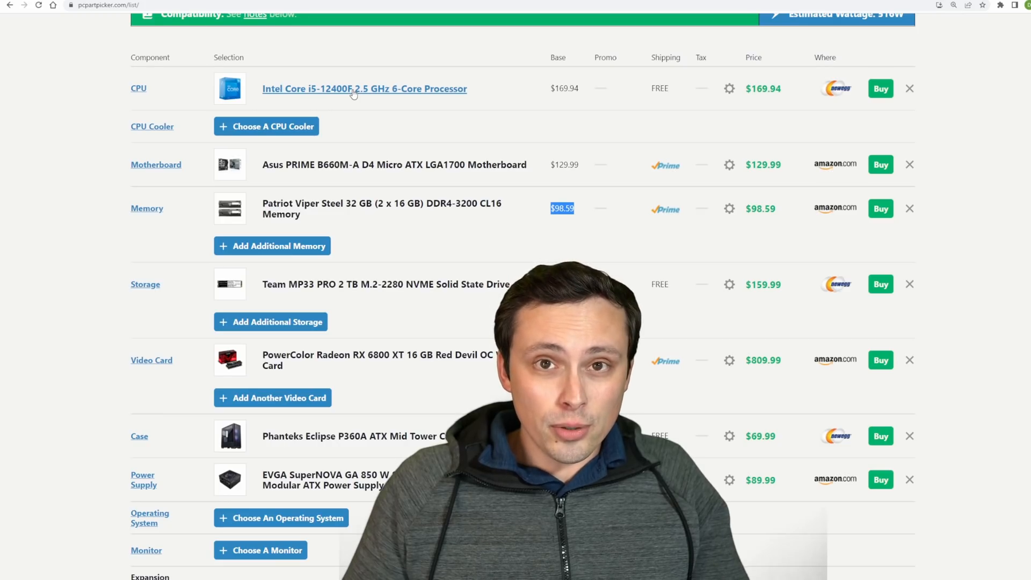
{"action": "mouse_move", "coordinate": [309, 103]}
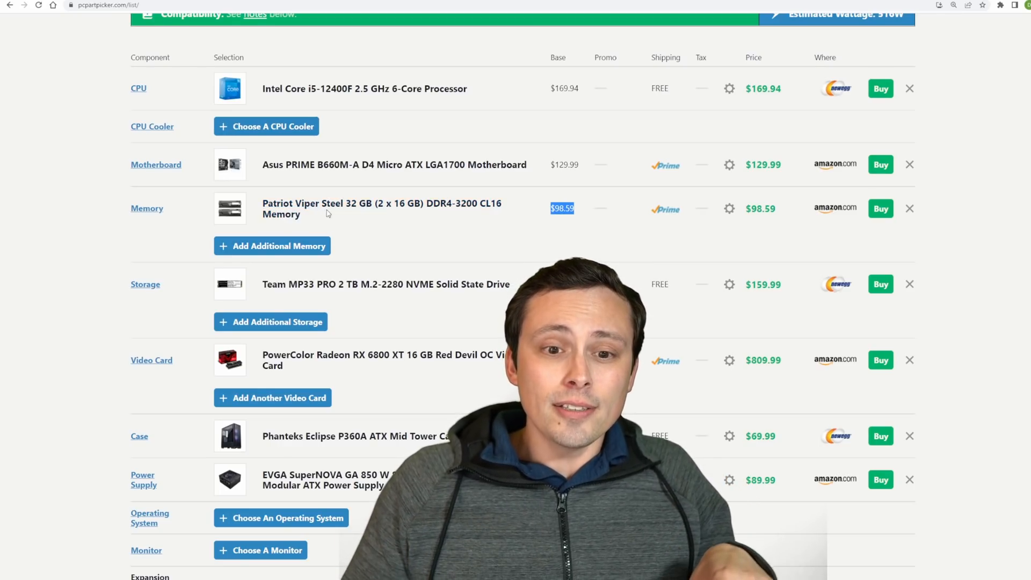
{"action": "mouse_move", "coordinate": [352, 209]}
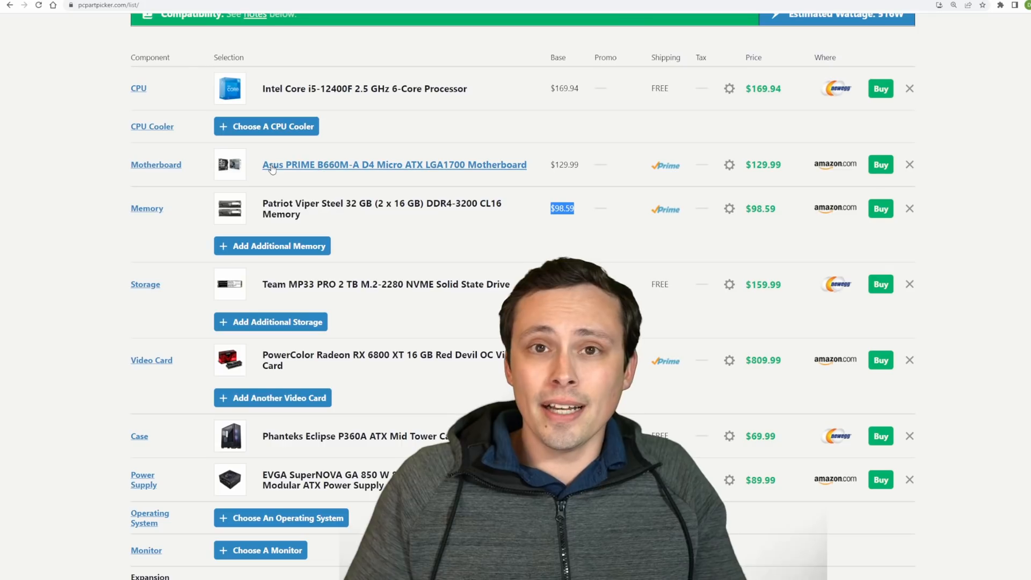
{"action": "mouse_move", "coordinate": [266, 126]}
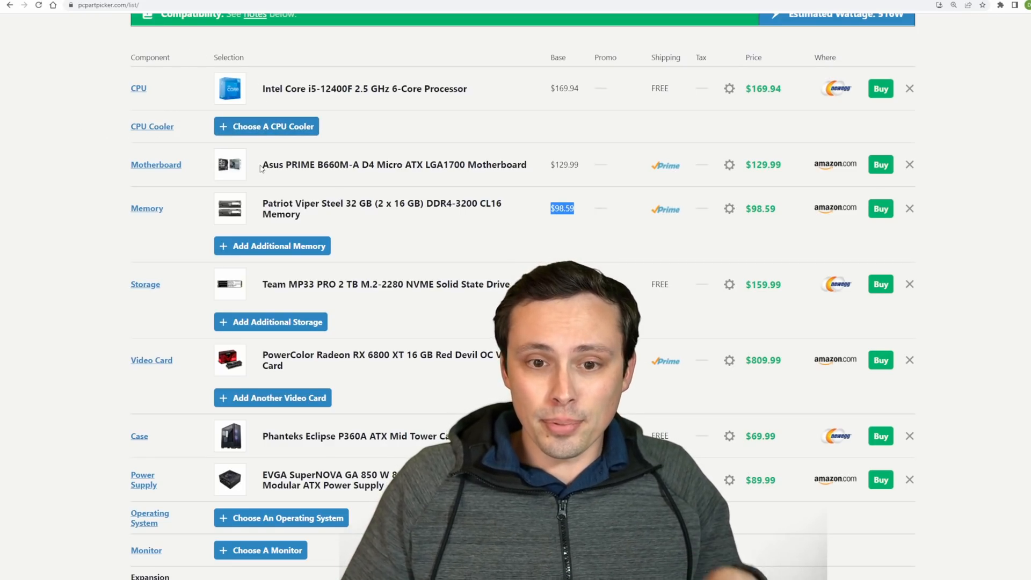
{"action": "scroll", "scroll_direction": "down", "scroll_amount": 3}
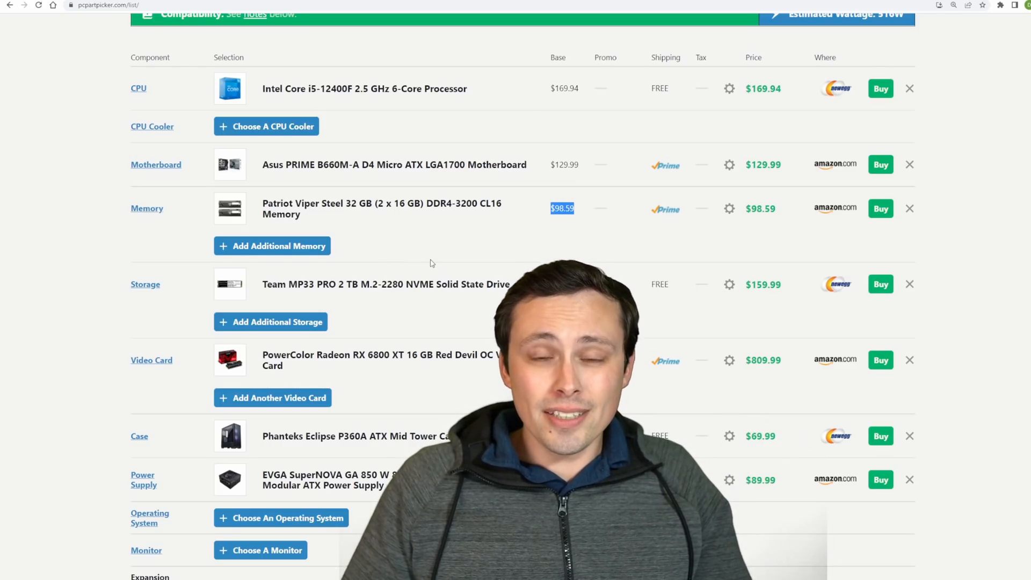
{"action": "scroll", "scroll_direction": "down", "scroll_amount": 3}
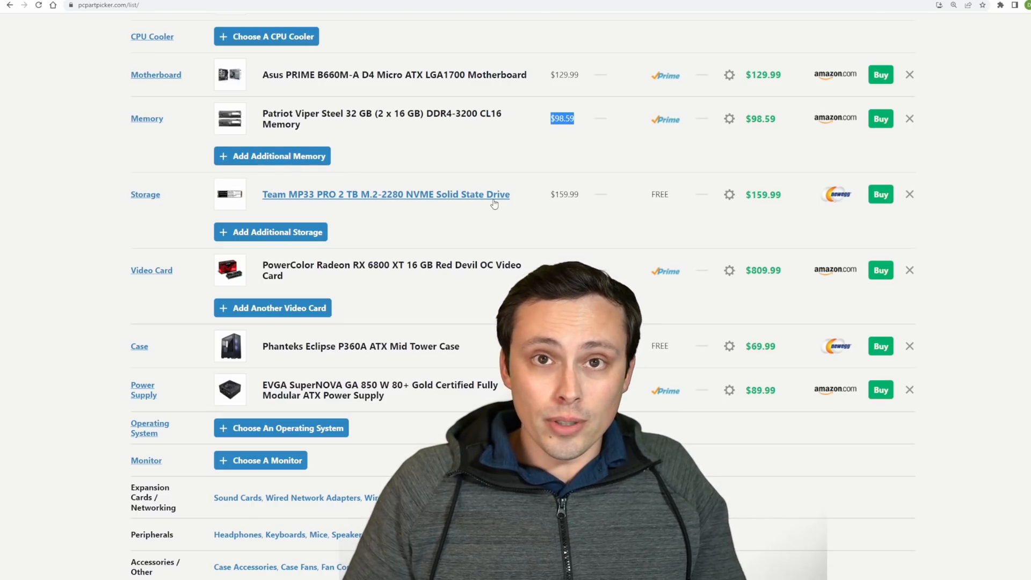
{"action": "mouse_move", "coordinate": [720, 190]}
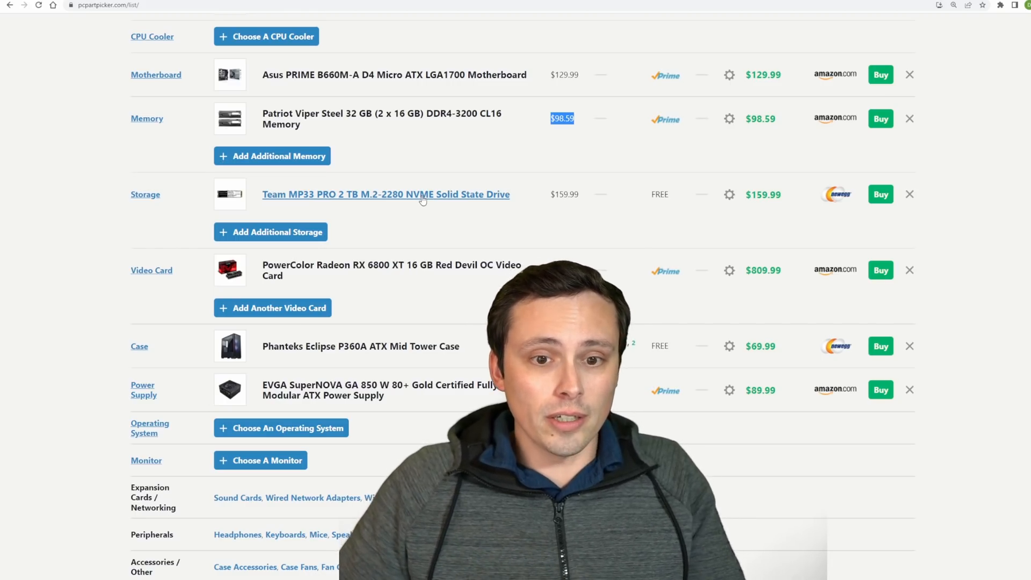
{"action": "scroll", "scroll_direction": "down", "scroll_amount": 3}
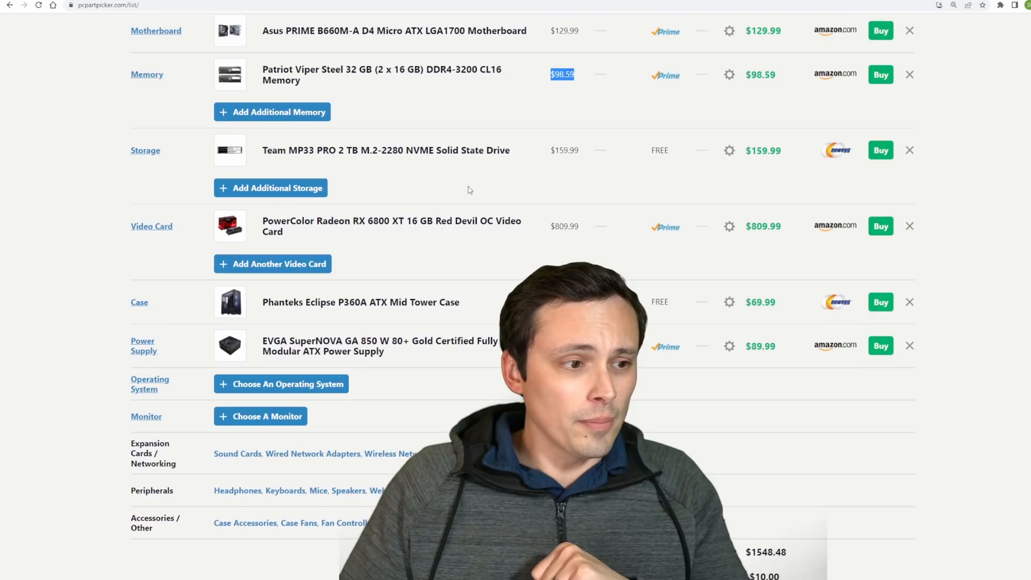
{"action": "scroll", "scroll_direction": "down", "scroll_amount": 3}
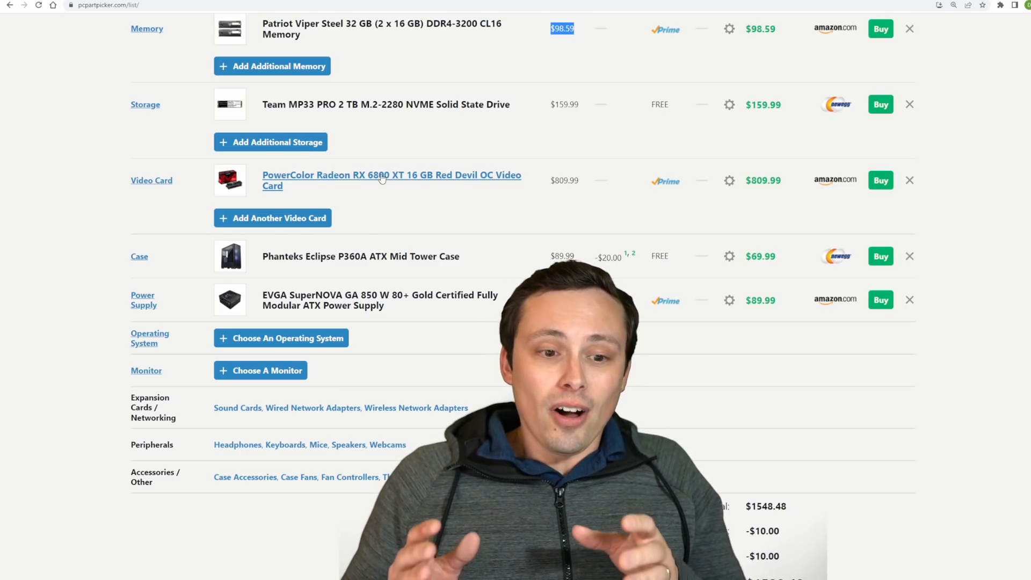
{"action": "scroll", "scroll_direction": "down", "scroll_amount": 3}
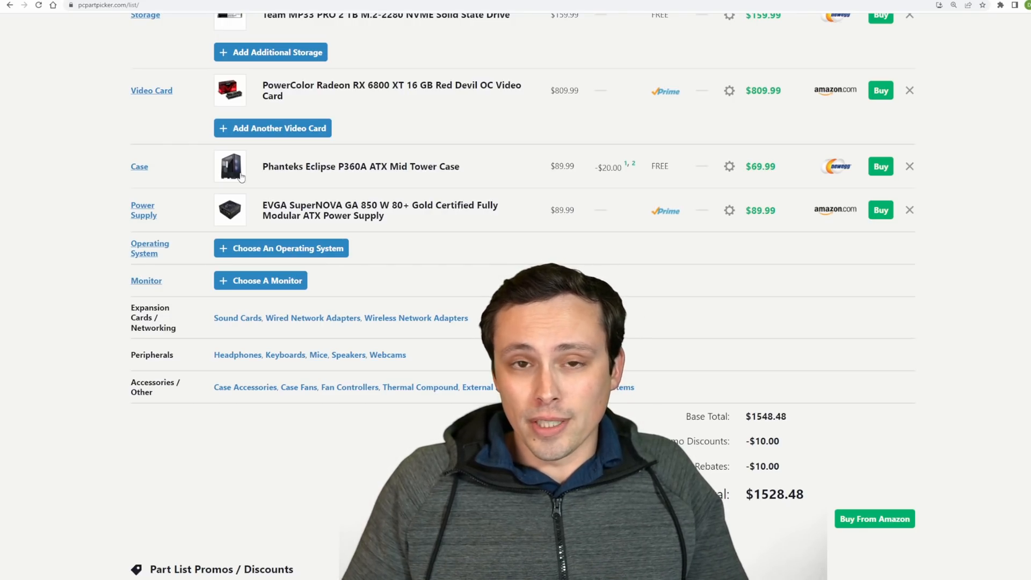
{"action": "mouse_move", "coordinate": [272, 179]}
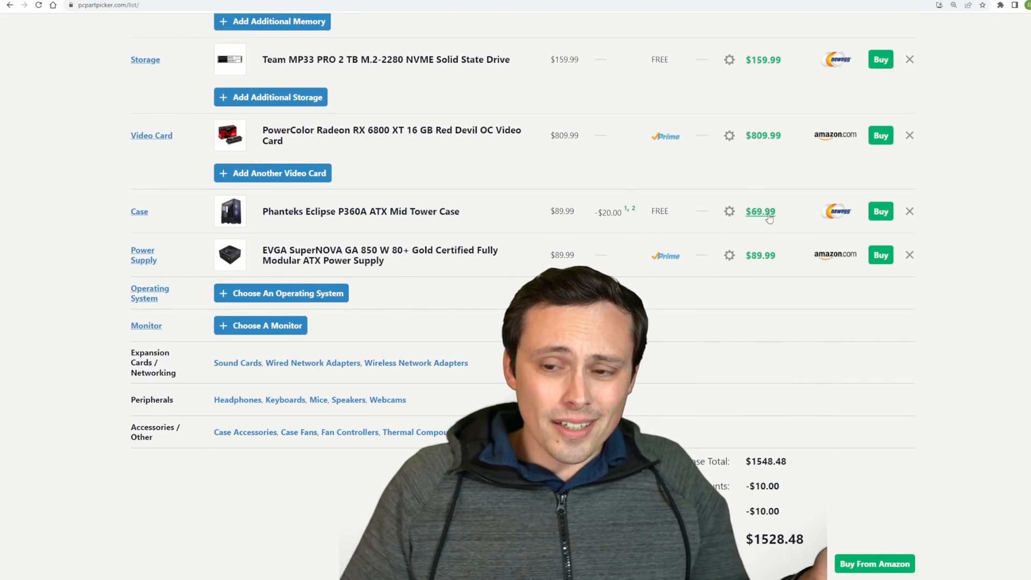
{"action": "scroll", "scroll_direction": "down", "scroll_amount": 3}
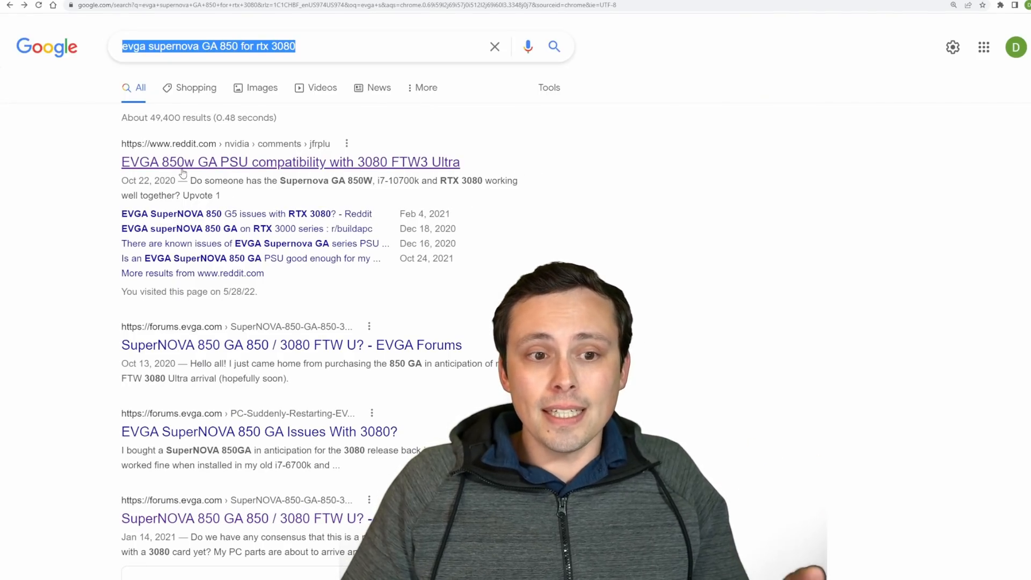
{"action": "mouse_move", "coordinate": [381, 165]}
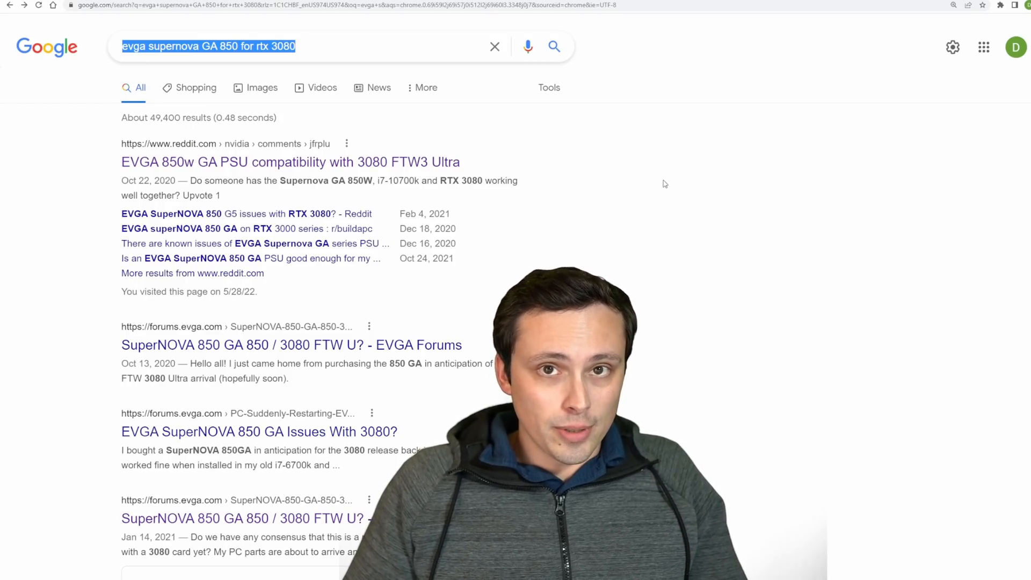
{"action": "mouse_move", "coordinate": [390, 18]}
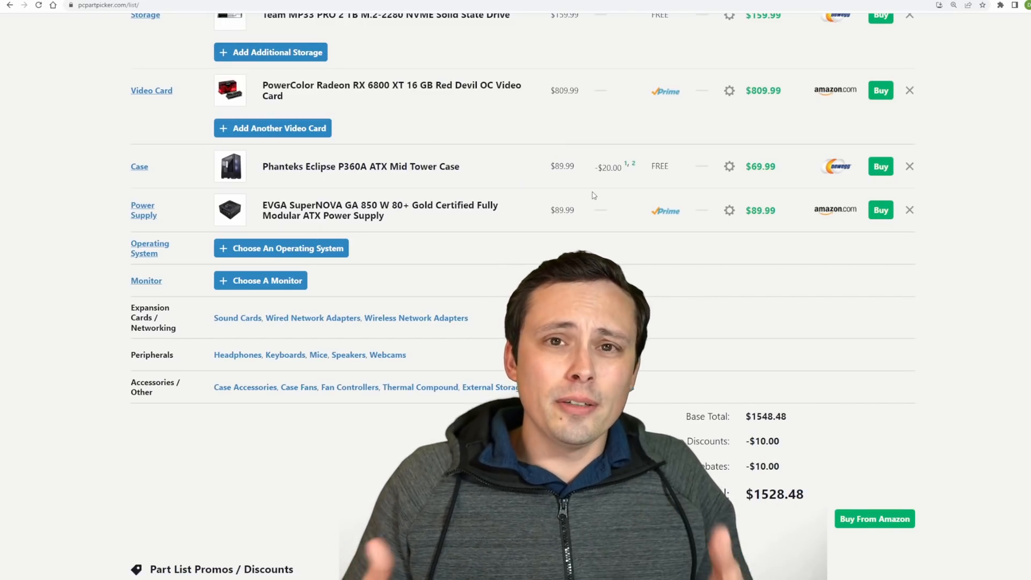
{"action": "mouse_move", "coordinate": [388, 108]}
{"action": "type", "text": "rtx 3080"}
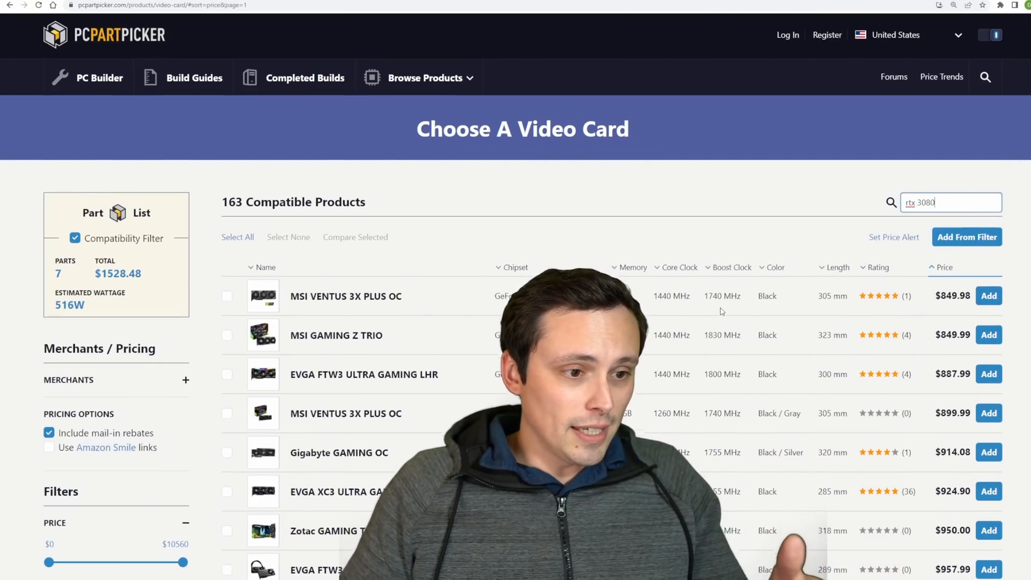
- Highlight the cheapest RTX 3080's 10GB memory size in the filtered list
{"action": "scroll", "scroll_direction": "down", "scroll_amount": 3}
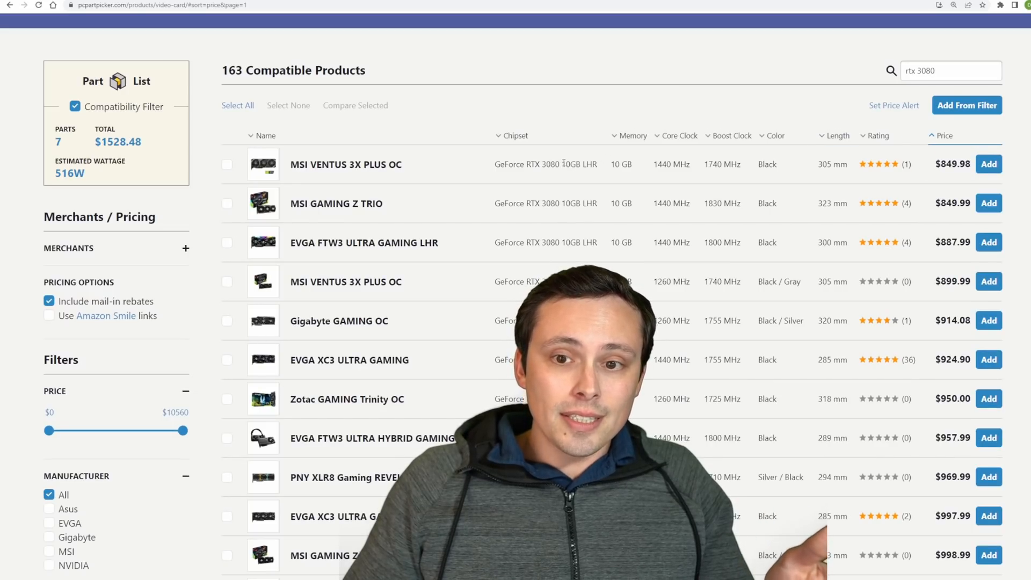
{"action": "double_click", "coordinate": [568, 164]}
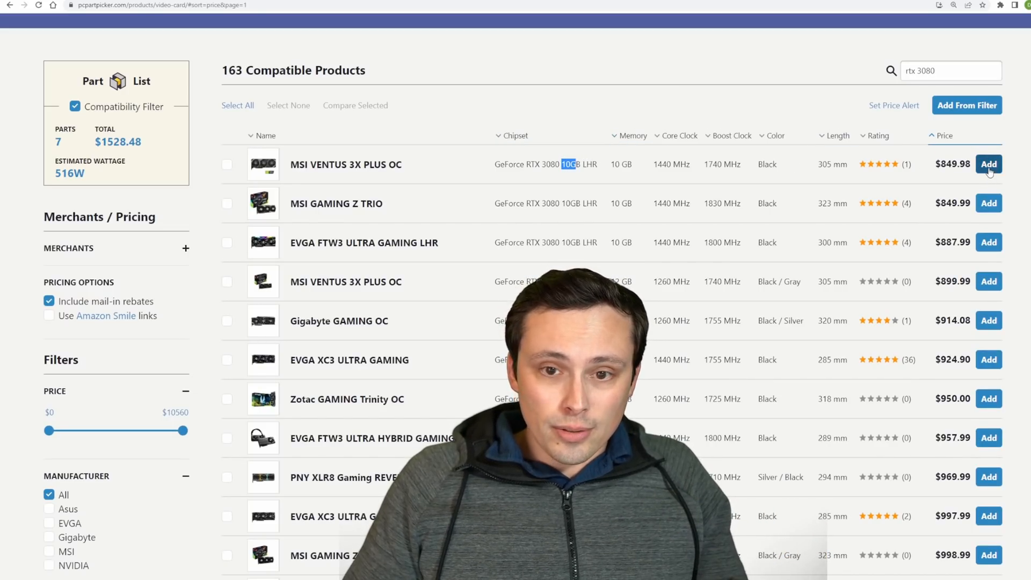
- Add the MSI RTX 3080 VENTUS 3X PLUS OC and remove the EVGA SuperNOVA power supply
{"action": "left_click", "coordinate": [988, 163]}
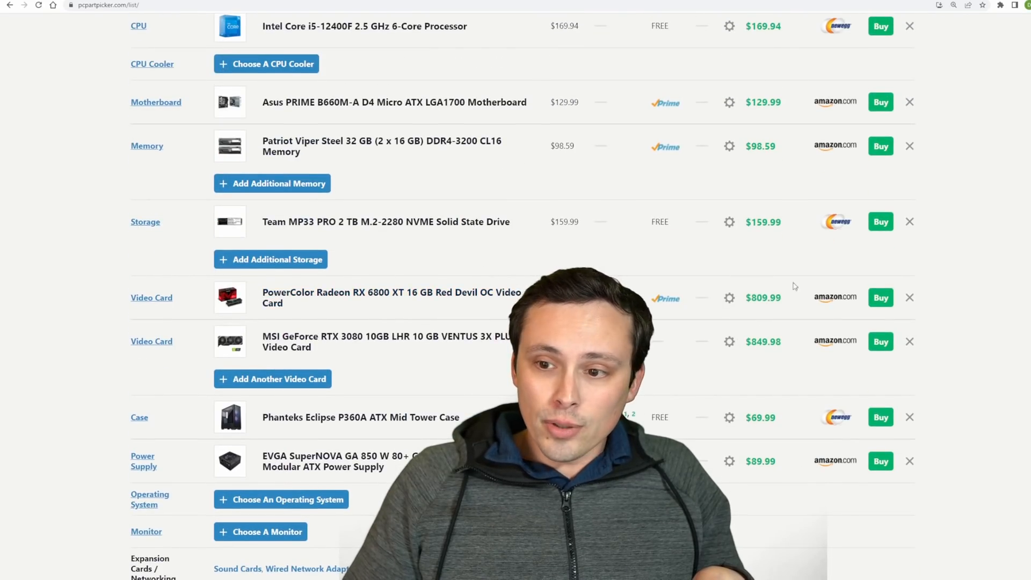
{"action": "scroll", "scroll_direction": "down", "scroll_amount": 3}
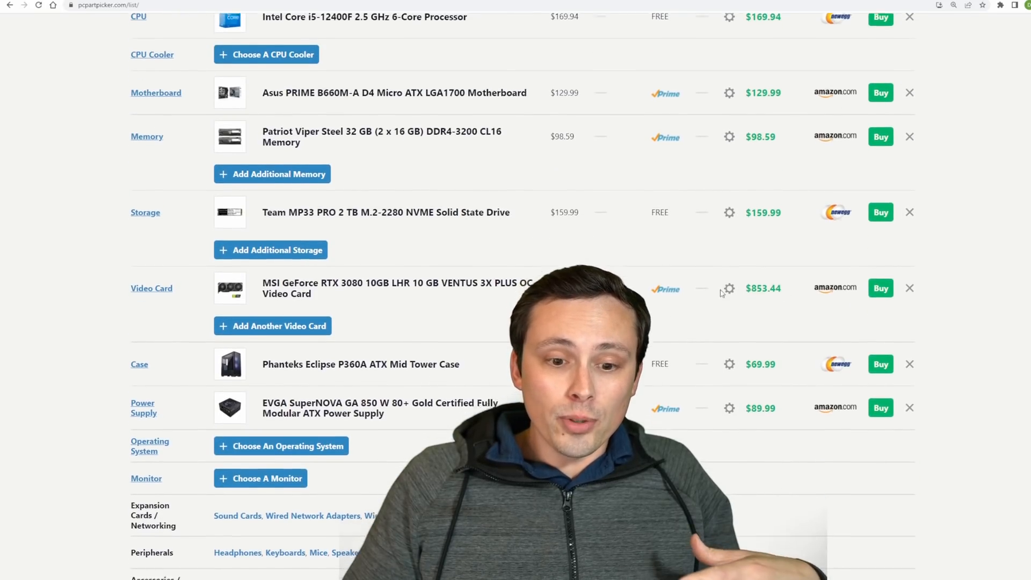
{"action": "scroll", "scroll_direction": "down", "scroll_amount": 3}
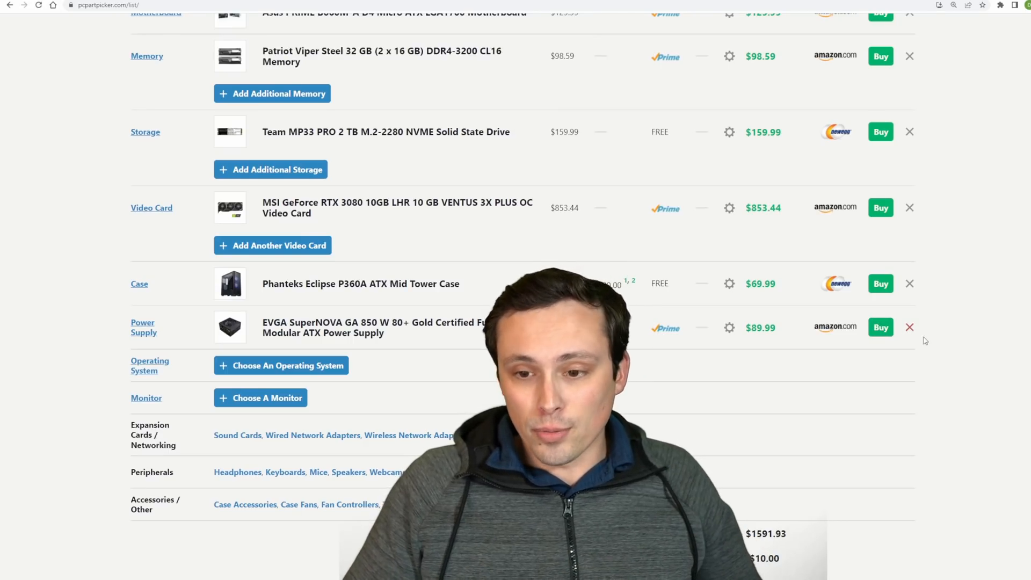
{"action": "left_click", "coordinate": [909, 327]}
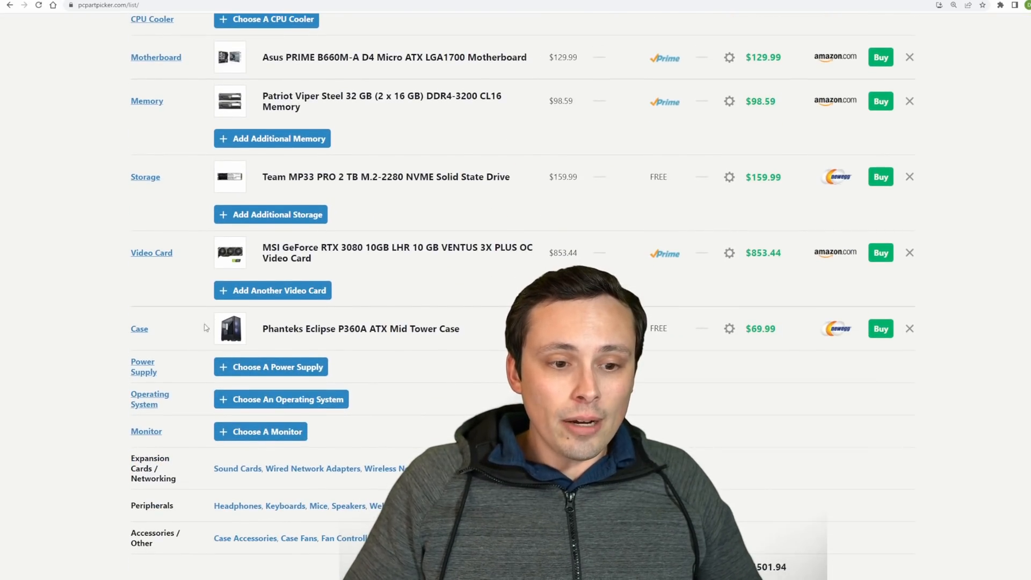
- List compatible power supplies cheapest first with a minimum wattage of 850 W
{"action": "left_click", "coordinate": [271, 366]}
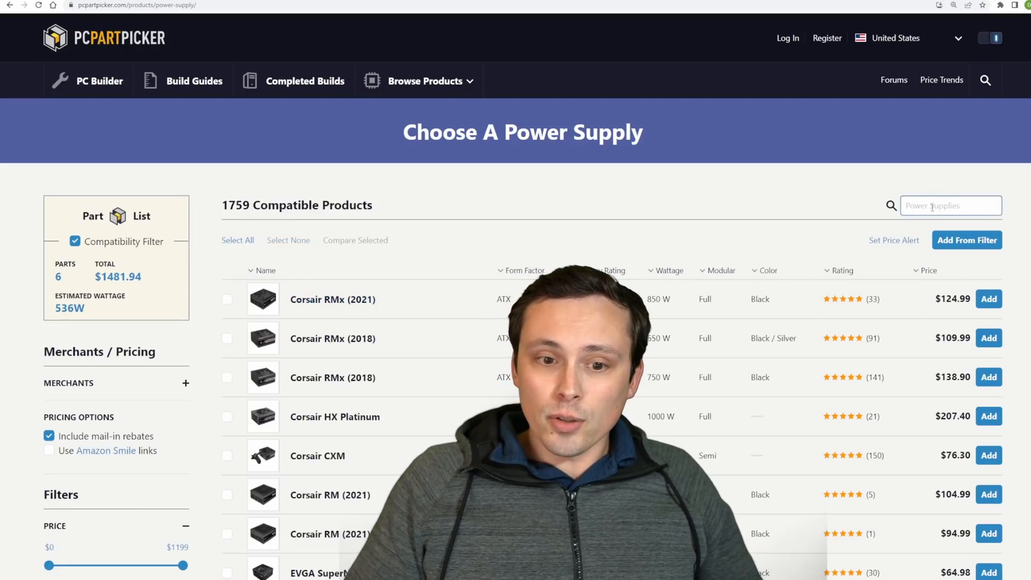
{"action": "left_click", "coordinate": [927, 270]}
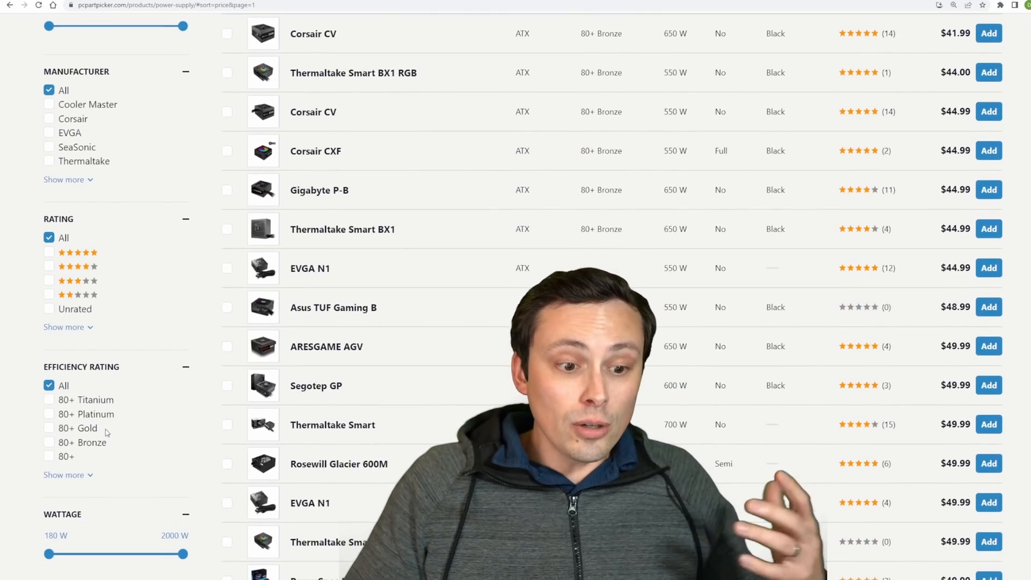
{"action": "scroll", "scroll_direction": "down", "scroll_amount": 3}
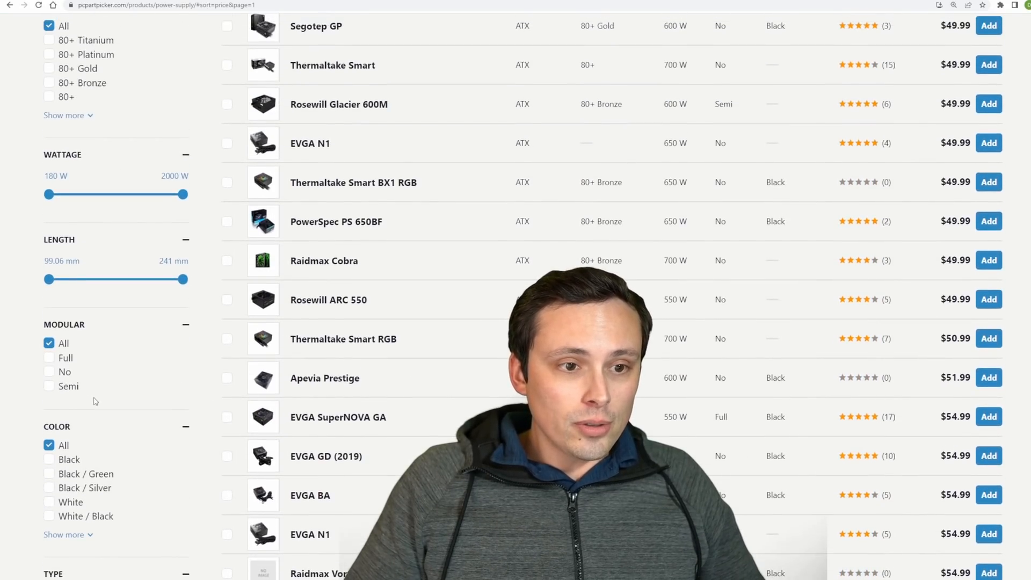
{"action": "left_click_drag", "start_coordinate": [47, 194], "coordinate": [116, 240]}
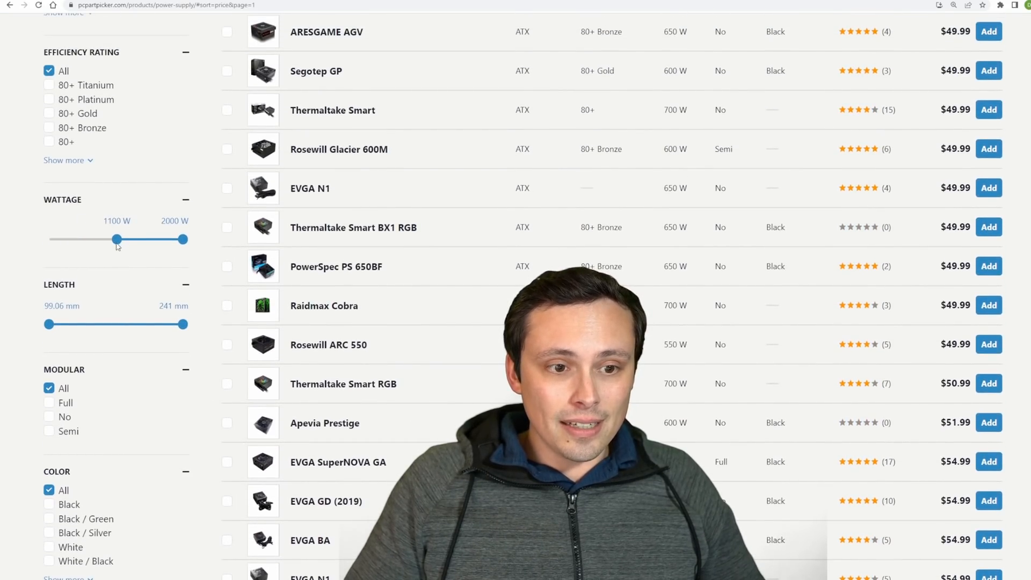
{"action": "left_click_drag", "start_coordinate": [116, 239], "coordinate": [98, 239]}
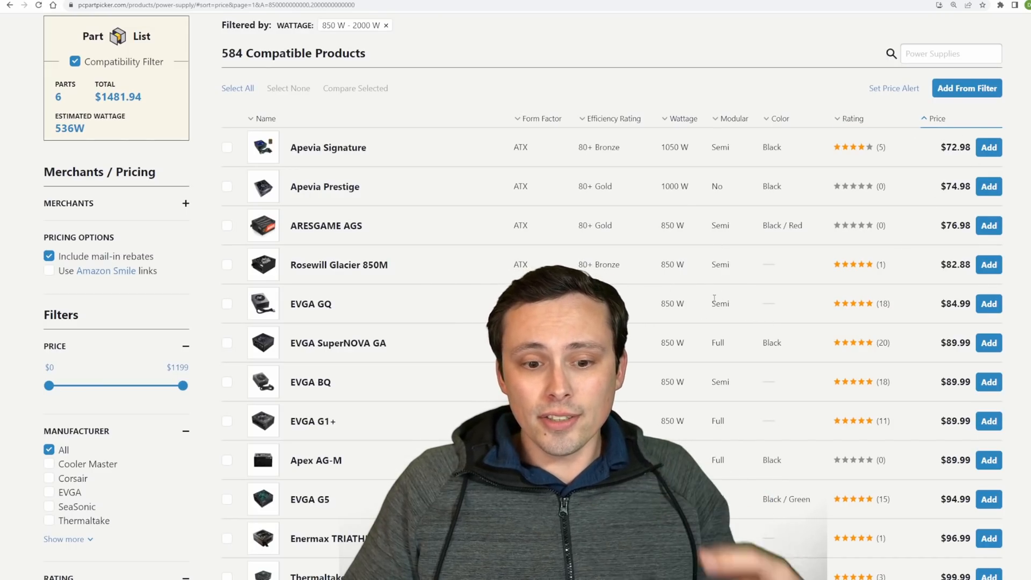
- Scroll through the filtered 850 W+ power supply results
{"action": "scroll", "scroll_direction": "down", "scroll_amount": 3}
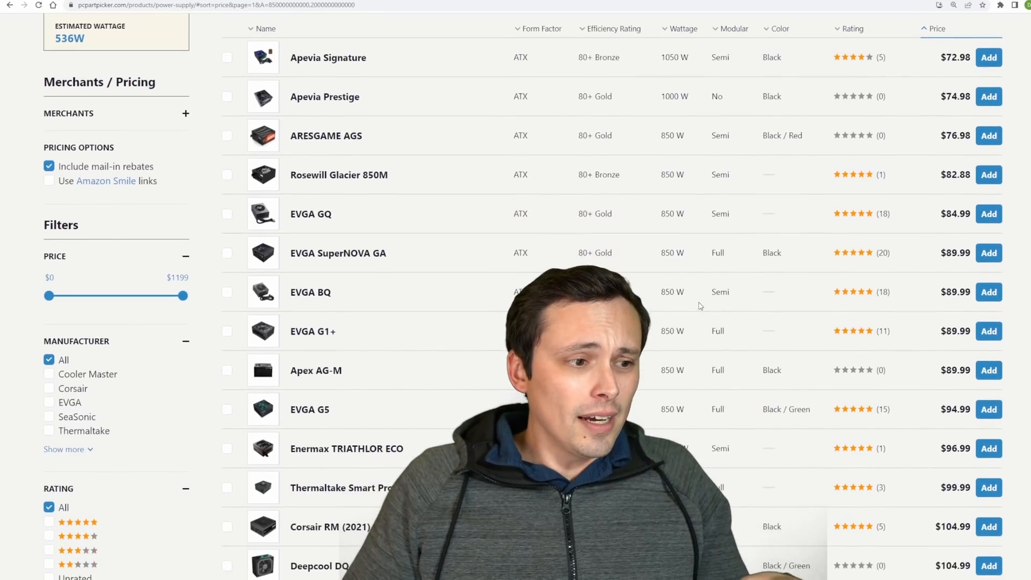
{"action": "scroll", "scroll_direction": "down", "scroll_amount": 3}
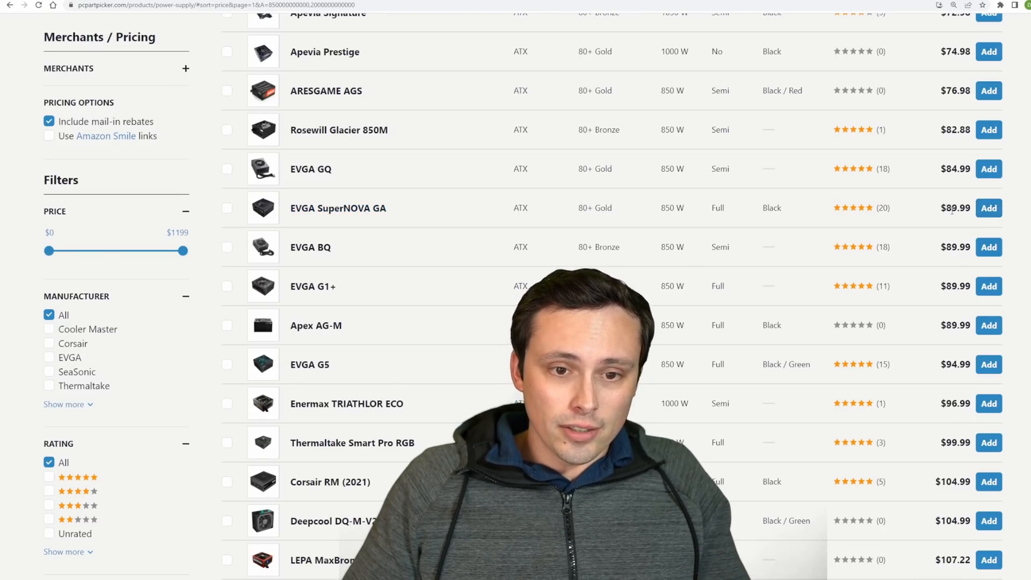
{"action": "scroll", "scroll_direction": "down", "scroll_amount": 3}
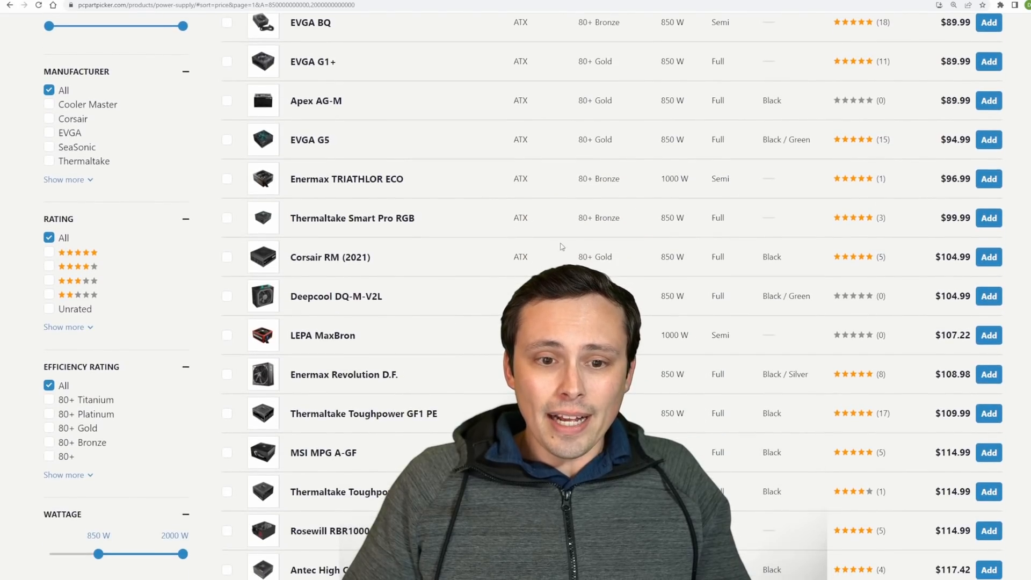
{"action": "mouse_move", "coordinate": [377, 262]}
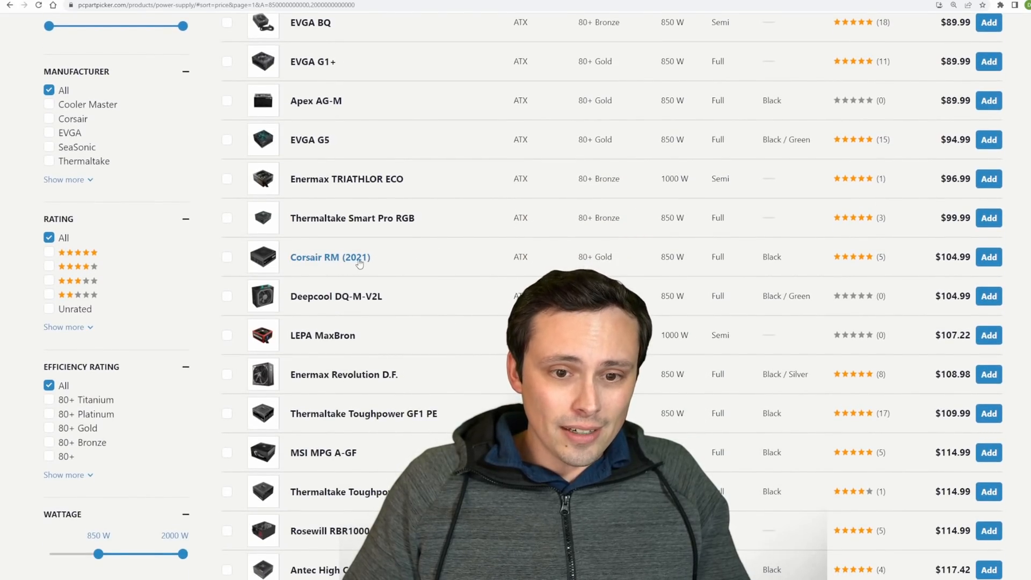
{"action": "scroll", "scroll_direction": "down", "scroll_amount": 3}
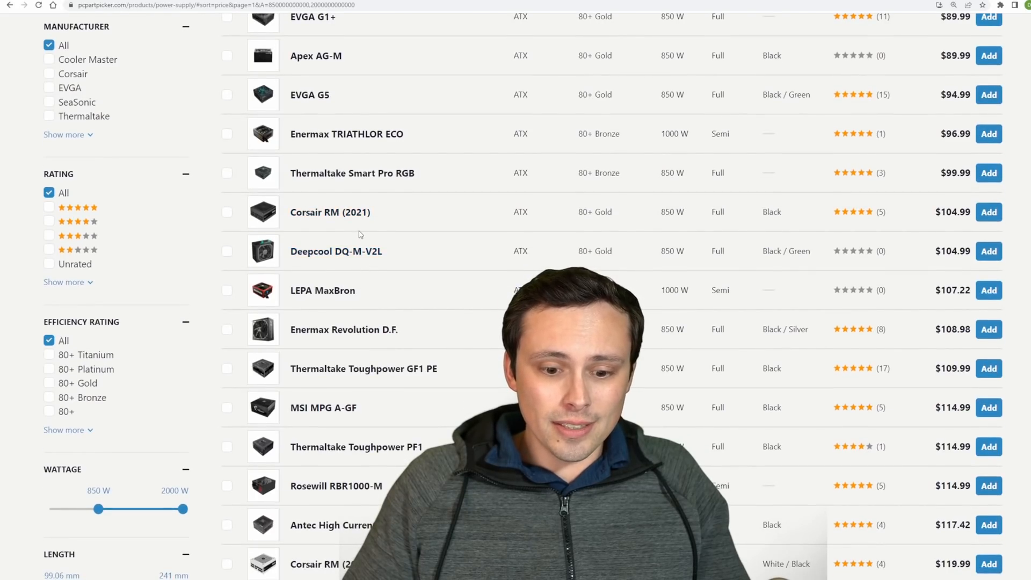
{"action": "mouse_move", "coordinate": [330, 212]}
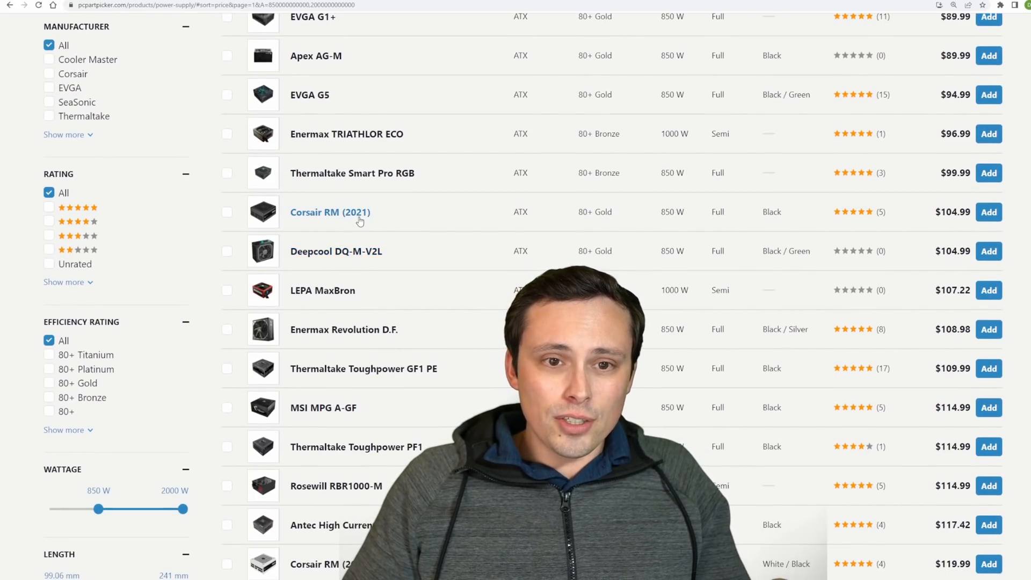
{"action": "scroll", "scroll_direction": "down", "scroll_amount": 3}
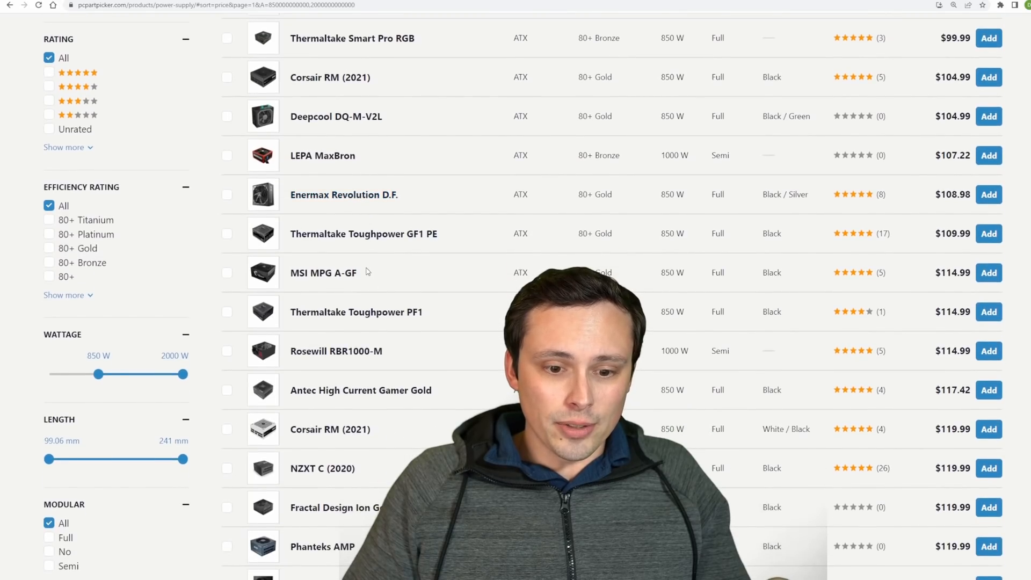
{"action": "scroll", "scroll_direction": "down", "scroll_amount": 3}
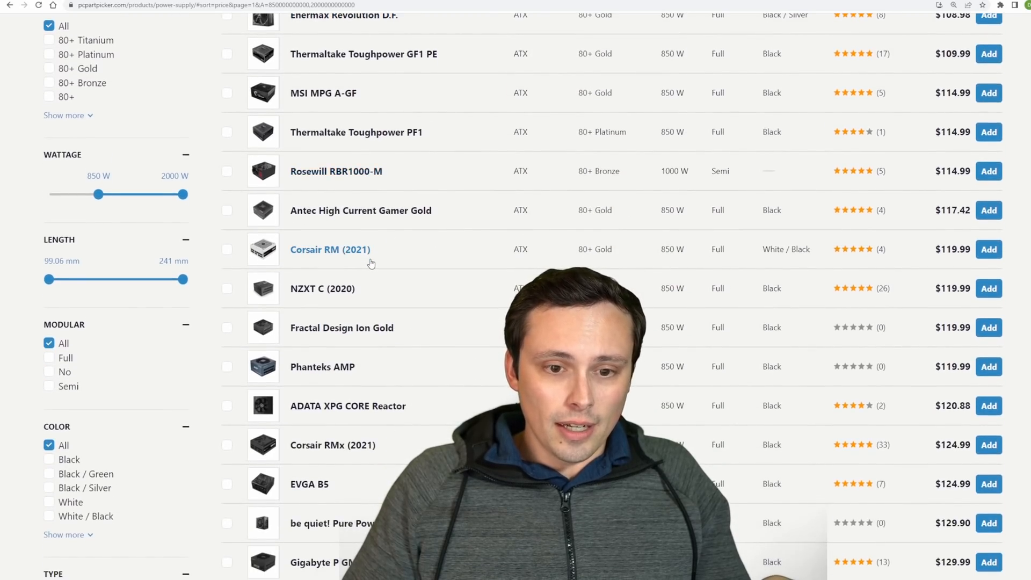
{"action": "scroll", "scroll_direction": "down", "scroll_amount": 3}
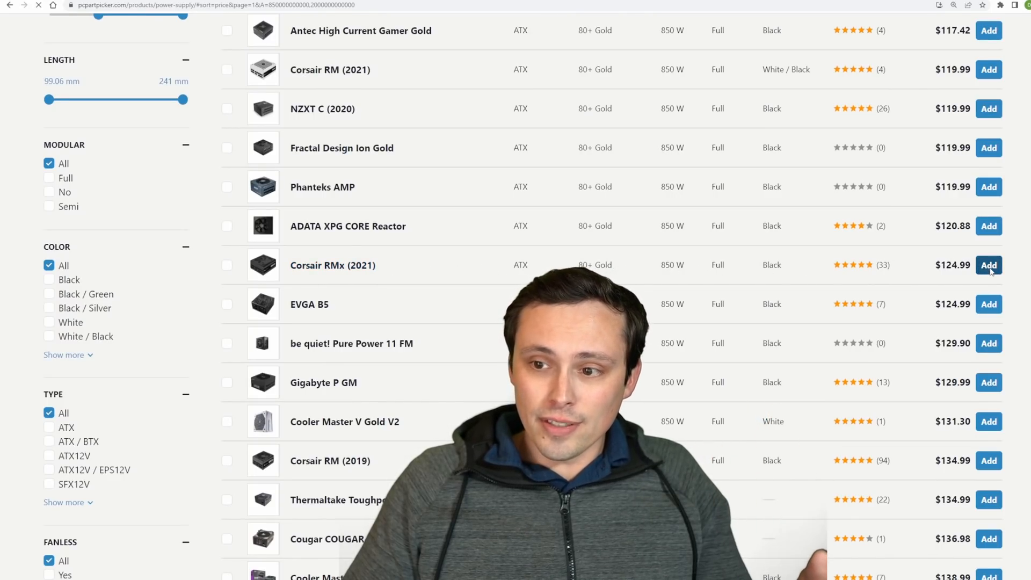
{"action": "left_click", "coordinate": [987, 265]}
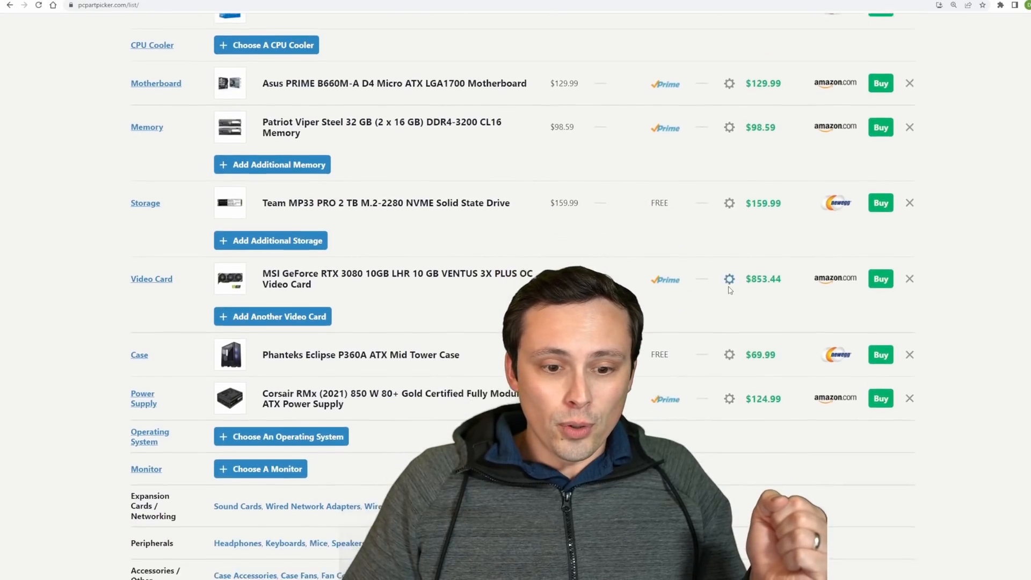
{"action": "scroll", "scroll_direction": "down", "scroll_amount": 3}
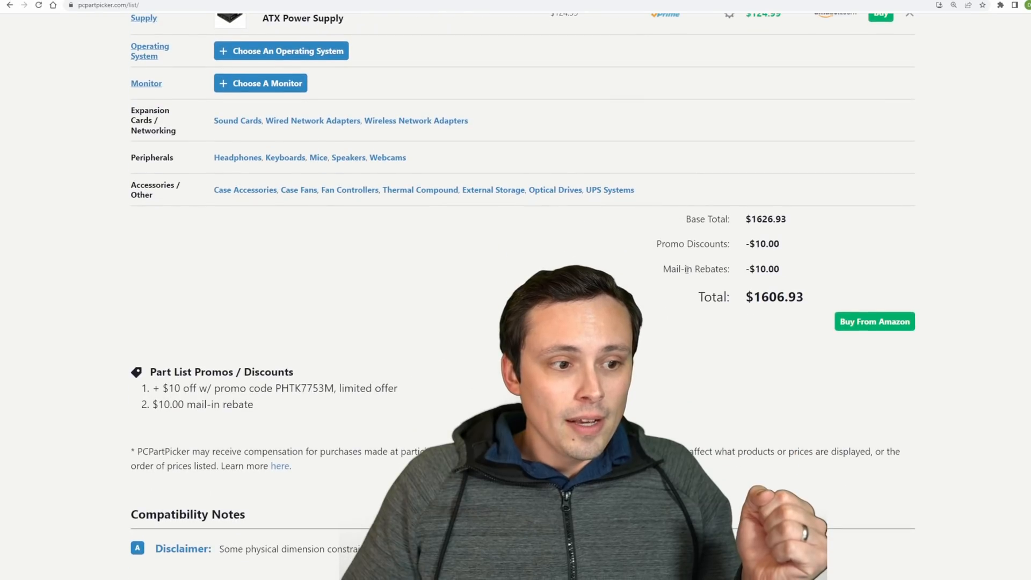
{"action": "double_click", "coordinate": [774, 296]}
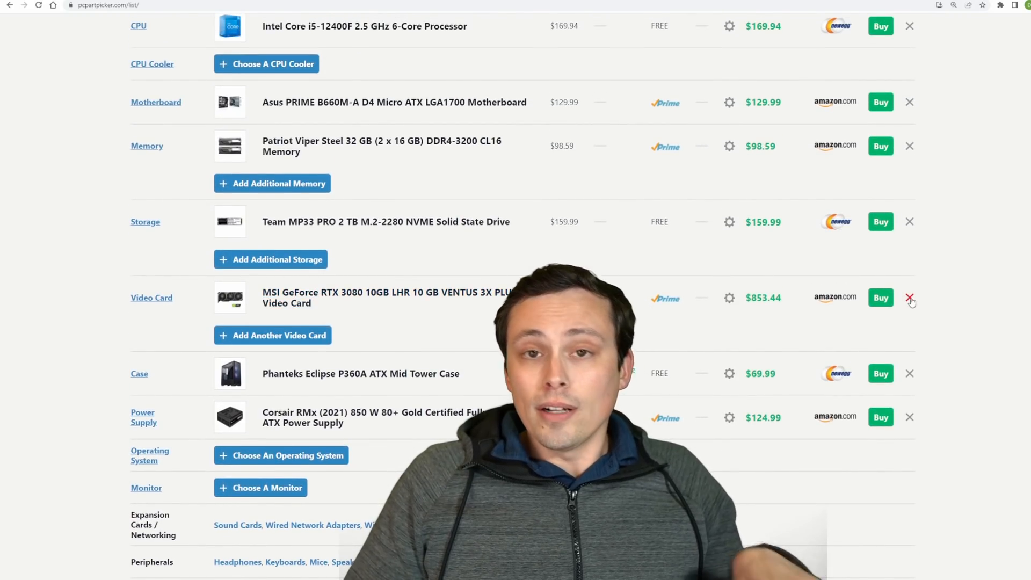
- Replace the 10GB RTX 3080 with the 12GB MSI VENTUS 3X PLUS OC
{"action": "left_click", "coordinate": [909, 298]}
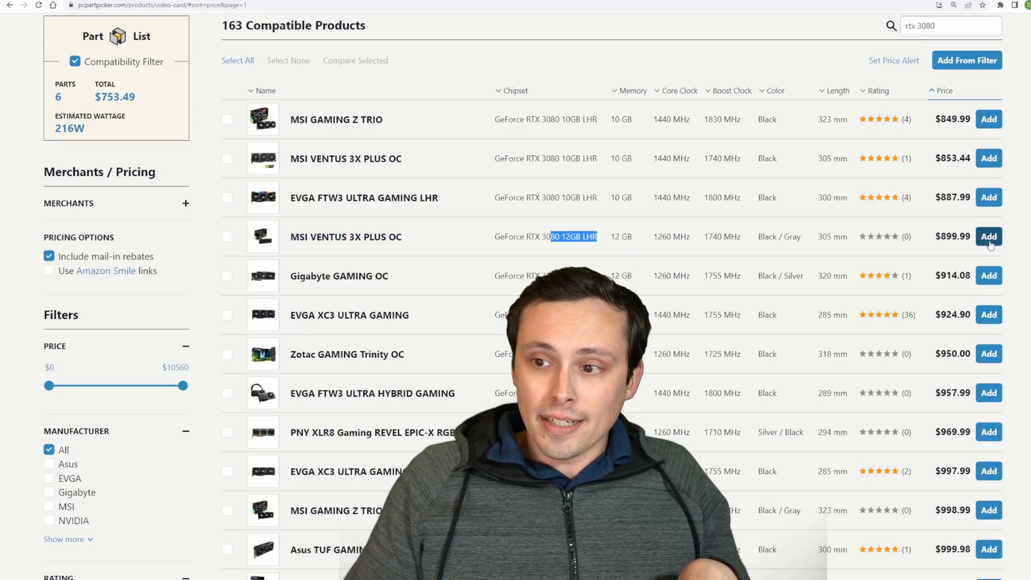
{"action": "left_click", "coordinate": [988, 236]}
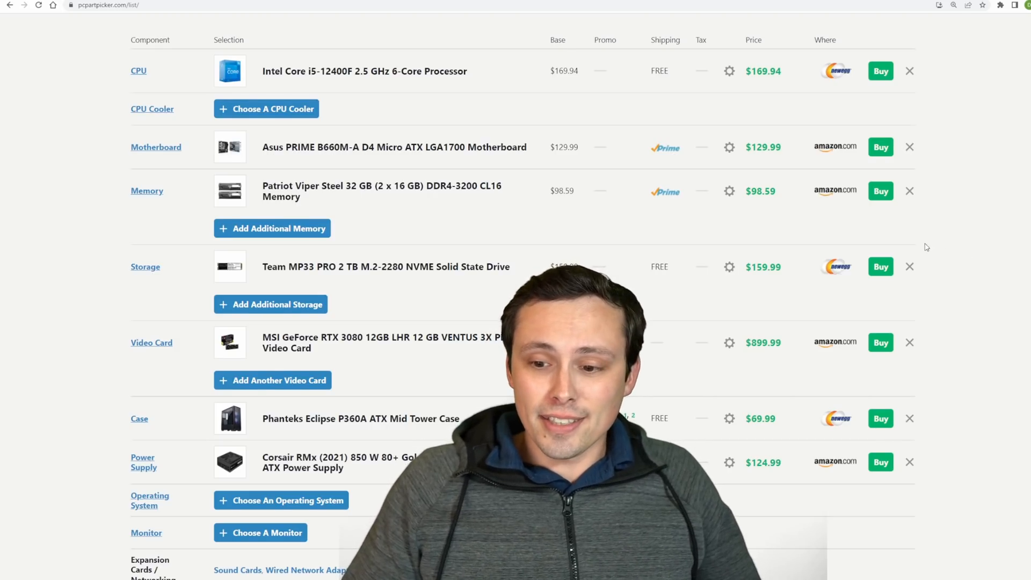
{"action": "scroll", "scroll_direction": "down", "scroll_amount": 3}
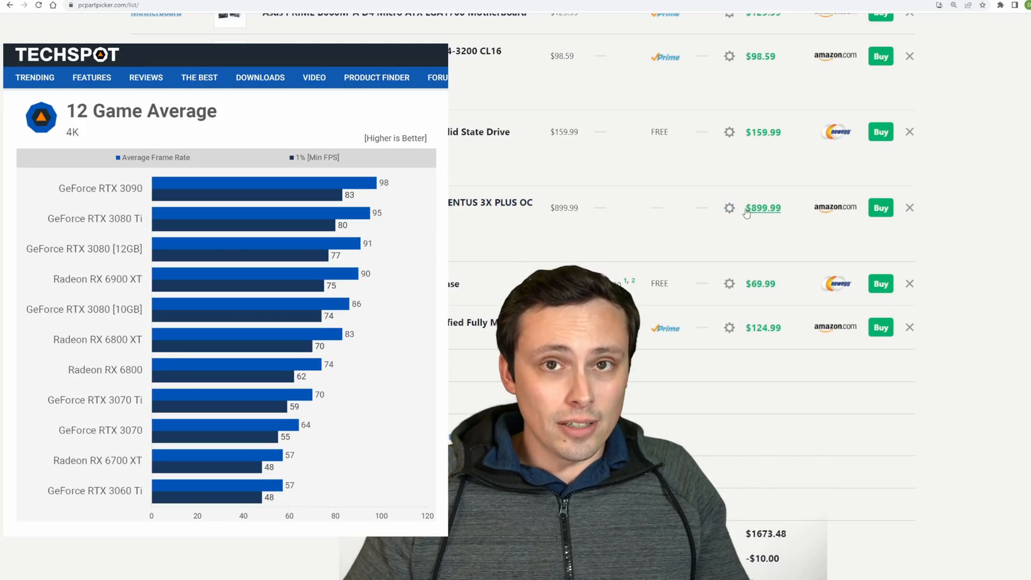
{"action": "scroll", "scroll_direction": "down", "scroll_amount": 3}
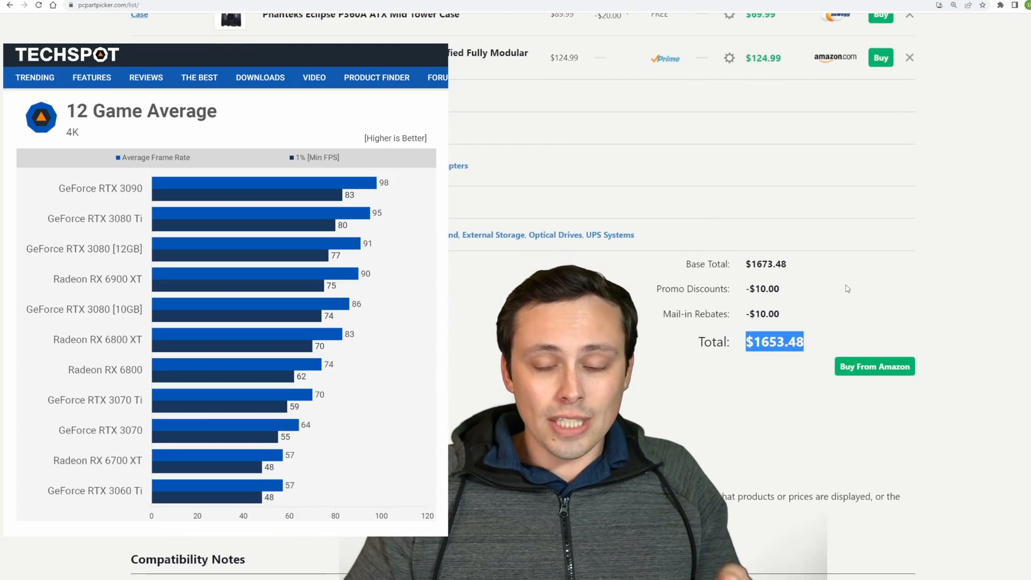
{"action": "scroll", "scroll_direction": "down", "scroll_amount": 3}
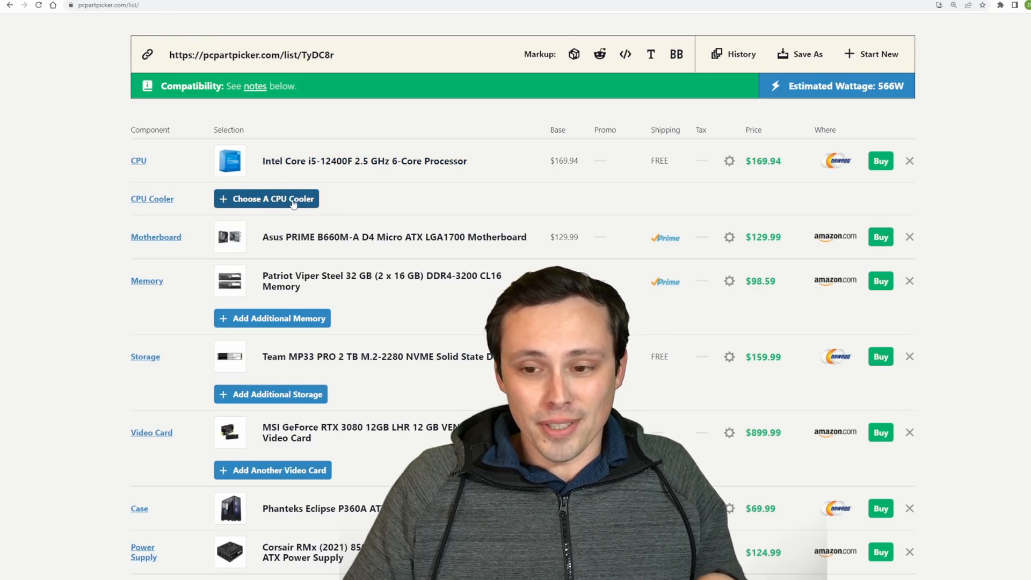
{"action": "scroll", "scroll_direction": "down", "scroll_amount": 3}
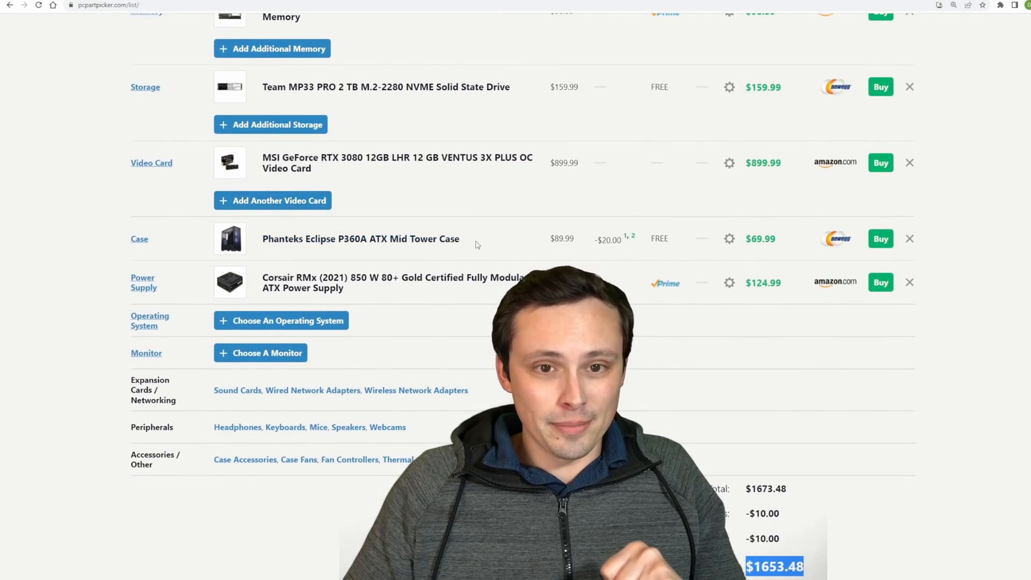
{"action": "scroll", "scroll_direction": "up", "scroll_amount": 3}
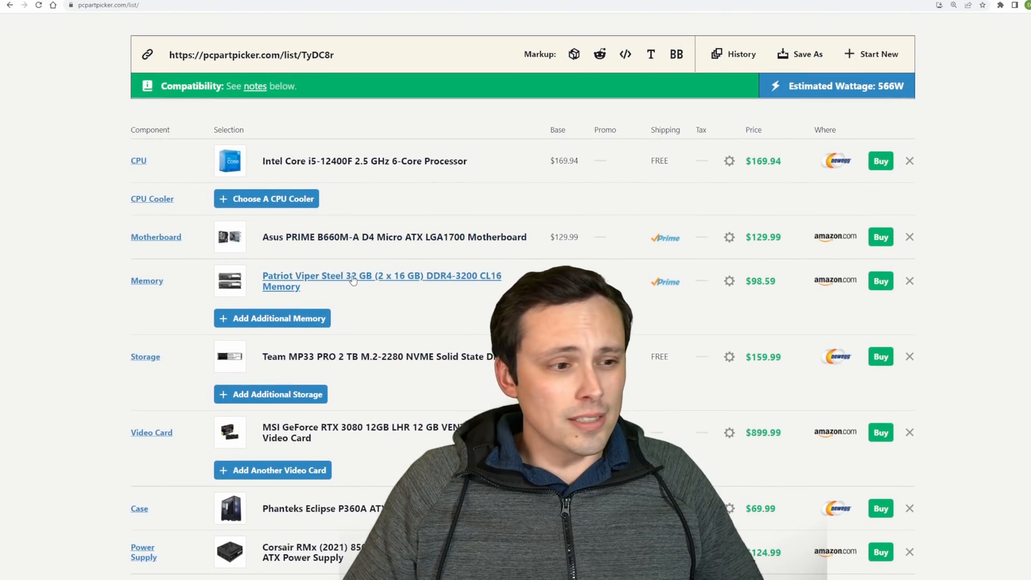
{"action": "scroll", "scroll_direction": "down", "scroll_amount": 3}
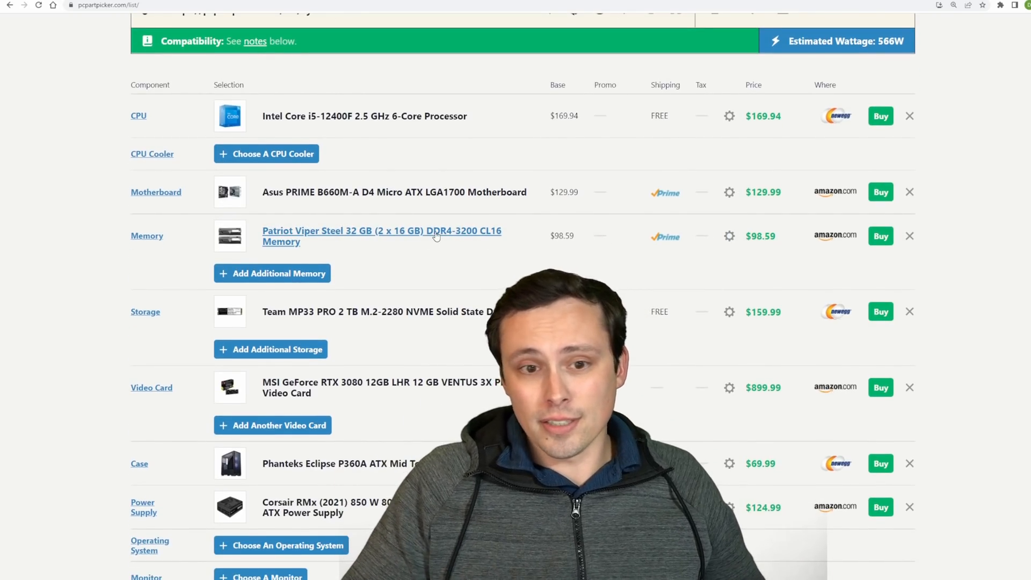
{"action": "scroll", "scroll_direction": "down", "scroll_amount": 3}
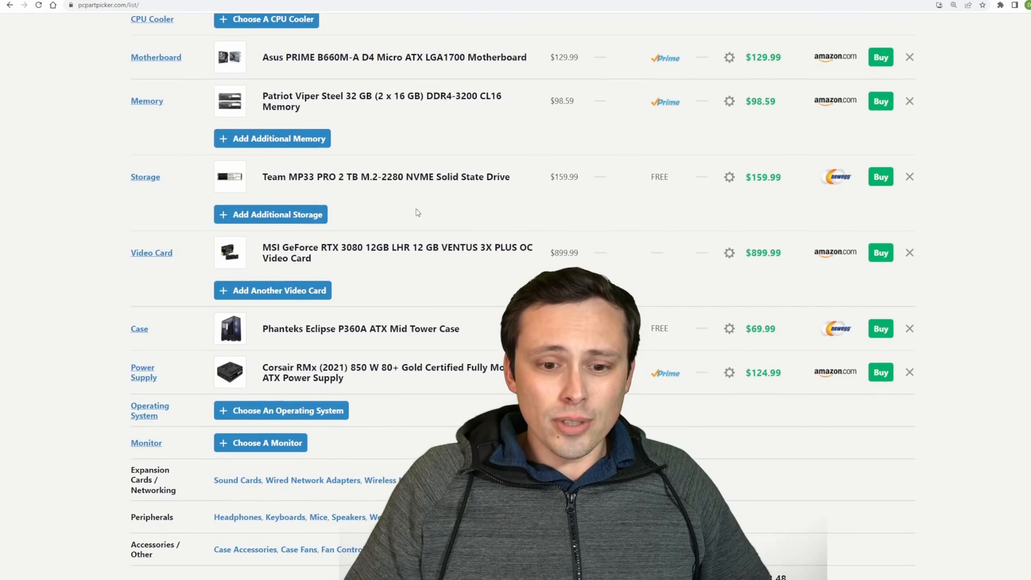
{"action": "scroll", "scroll_direction": "up", "scroll_amount": 3}
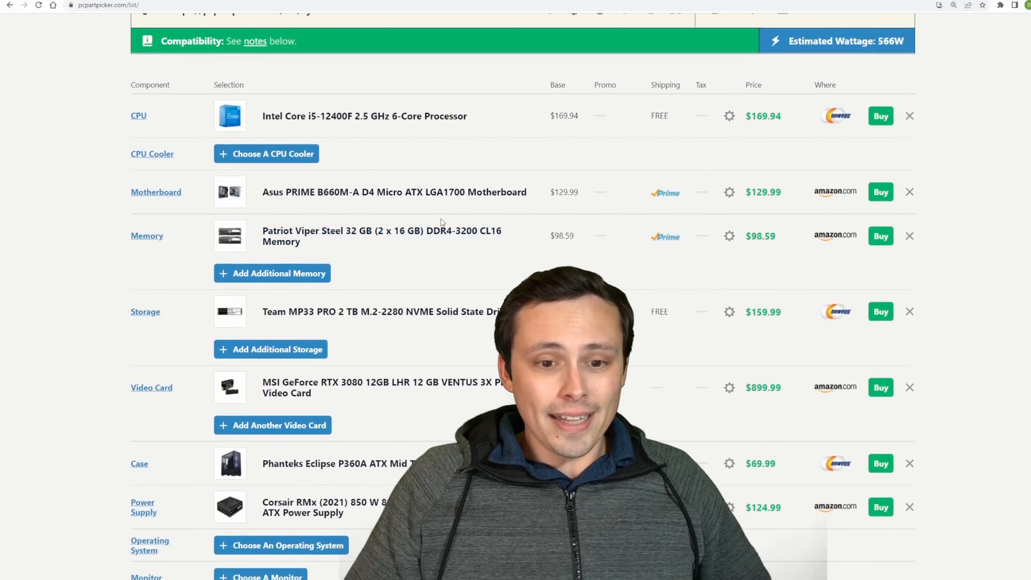
{"action": "scroll", "scroll_direction": "down", "scroll_amount": 3}
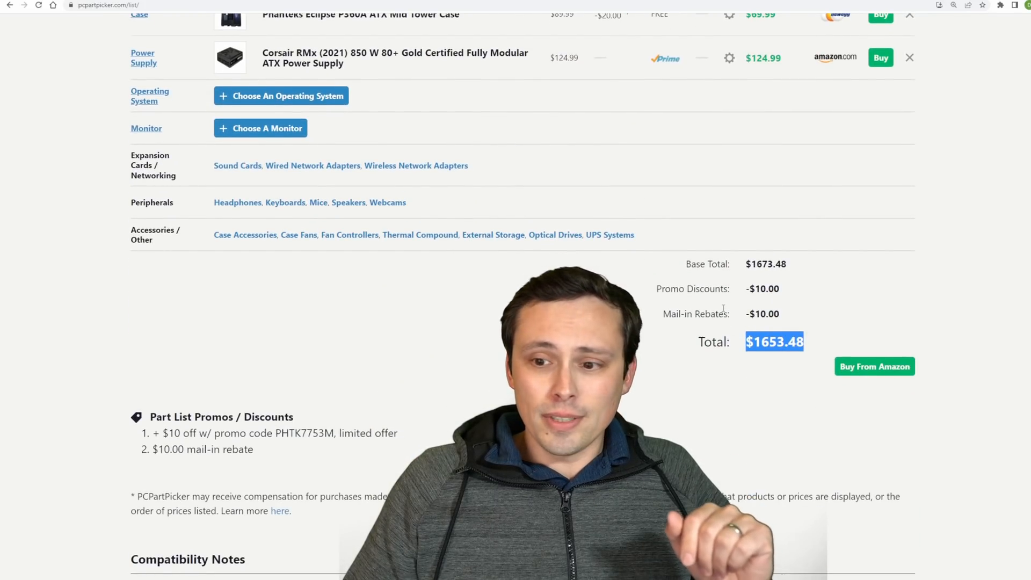
{"action": "mouse_move", "coordinate": [734, 315]}
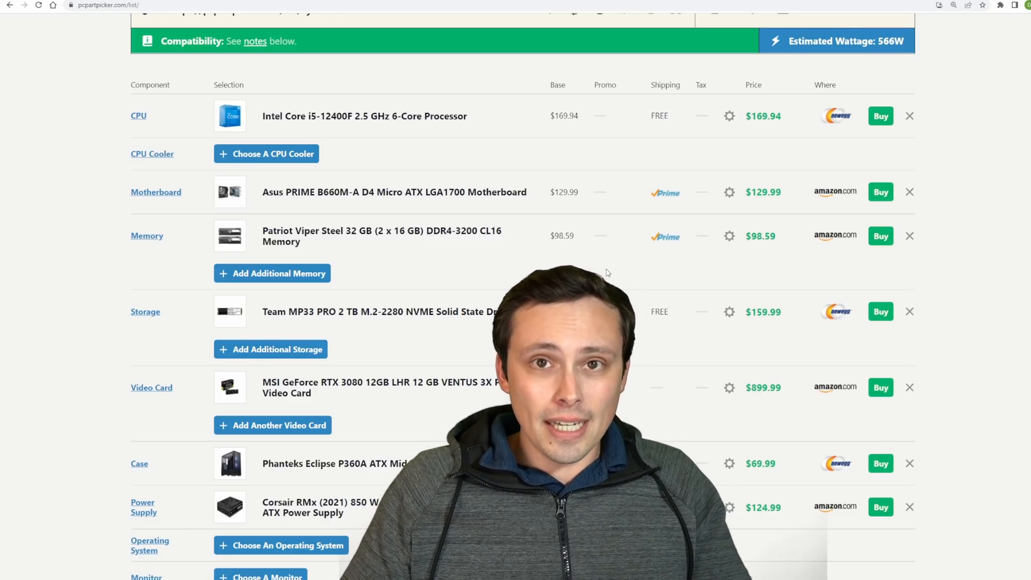
{"action": "scroll", "scroll_direction": "down", "scroll_amount": 3}
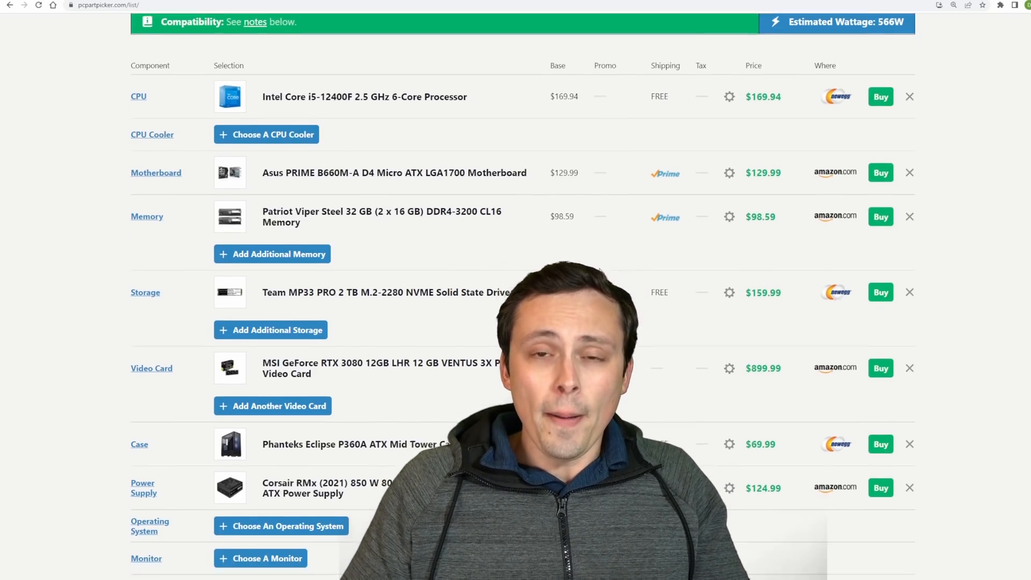
{"action": "scroll", "scroll_direction": "down", "scroll_amount": 3}
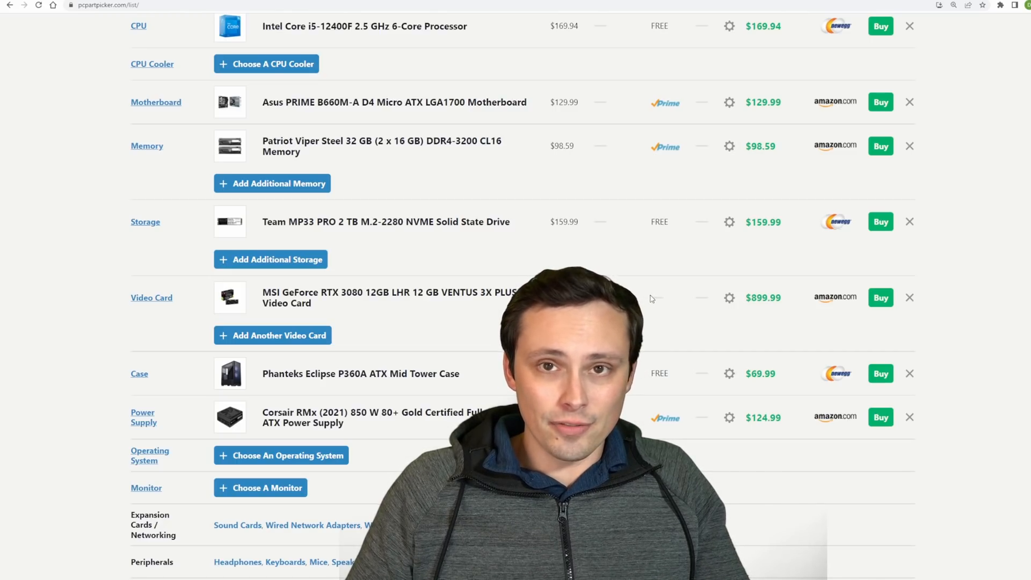
{"action": "scroll", "scroll_direction": "down", "scroll_amount": 3}
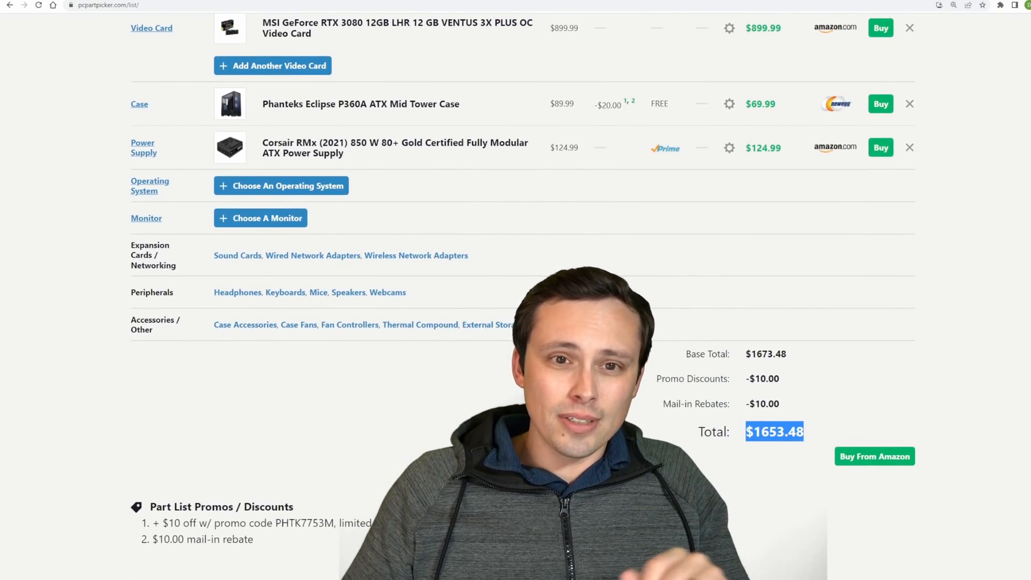
{"action": "scroll", "scroll_direction": "down", "scroll_amount": 3}
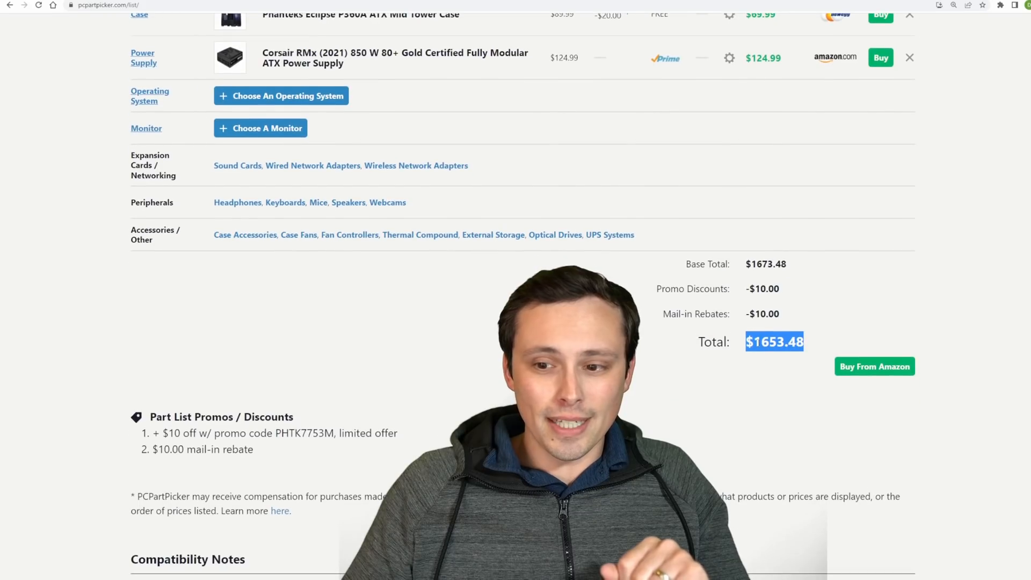
{"action": "scroll", "scroll_direction": "up", "scroll_amount": 3}
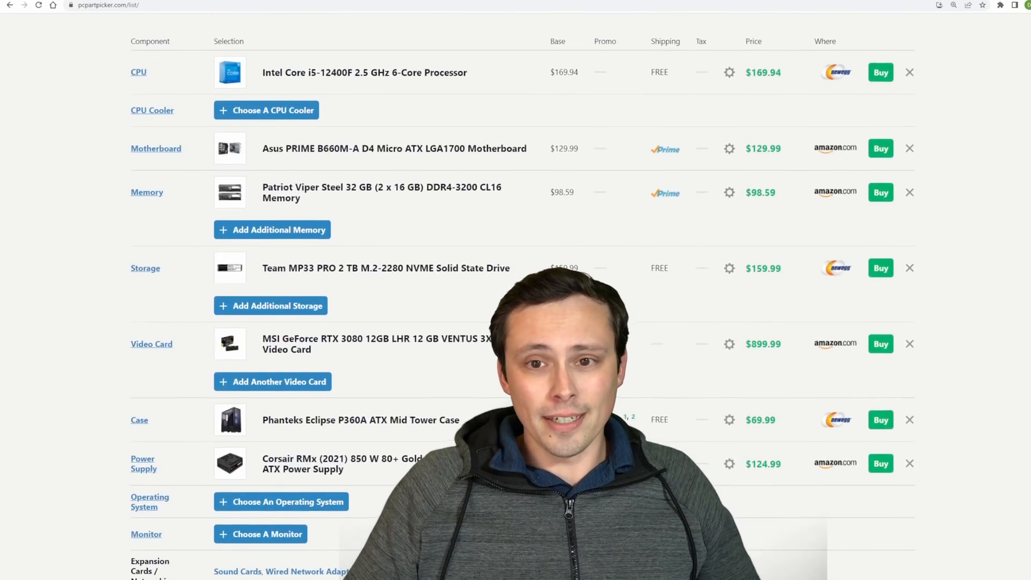